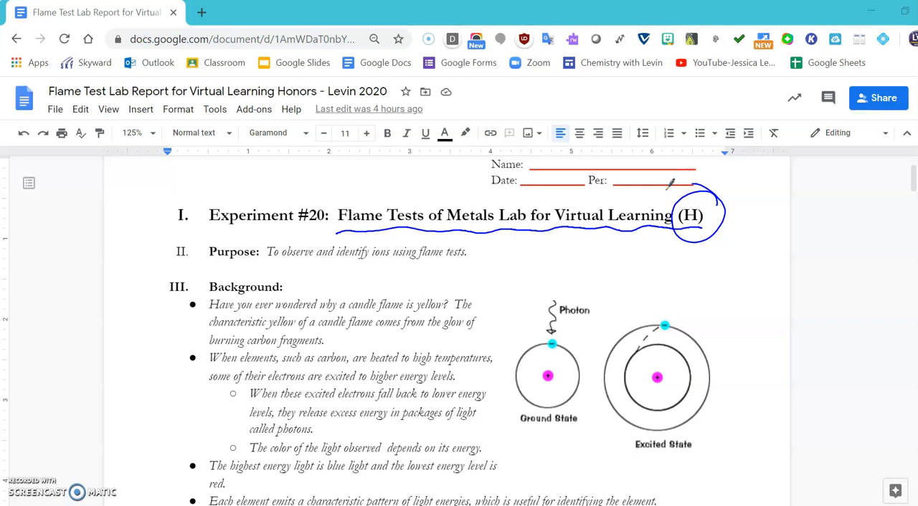
Underline the lab title by hand with the screen-drawing pen.
left_click_drag(210, 266, 251, 264)
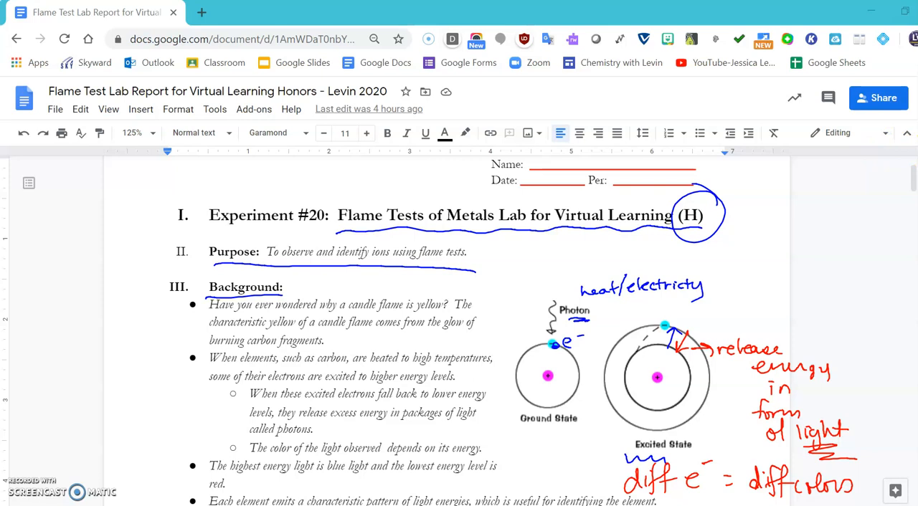
Scroll down to the metal chloride flame-color photo and Materials section.
scroll("down", 3)
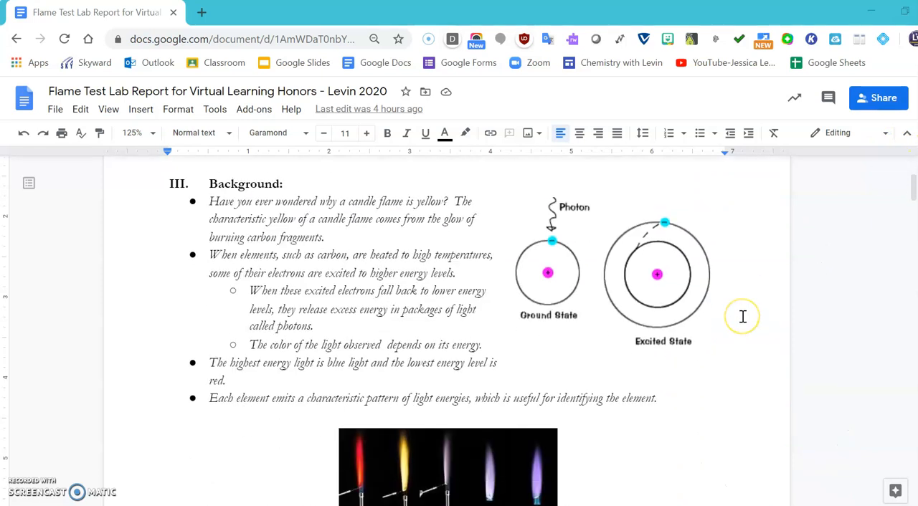
scroll("down", 3)
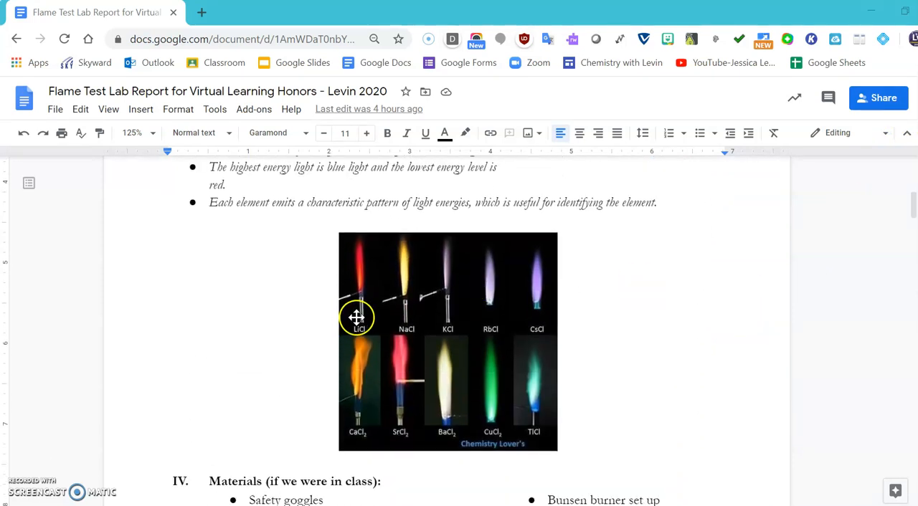
mouse_move(354, 294)
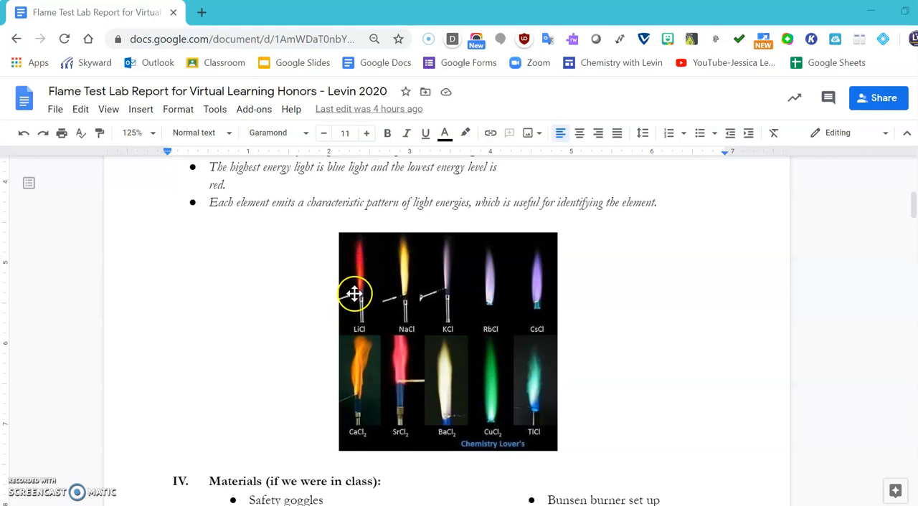
mouse_move(369, 254)
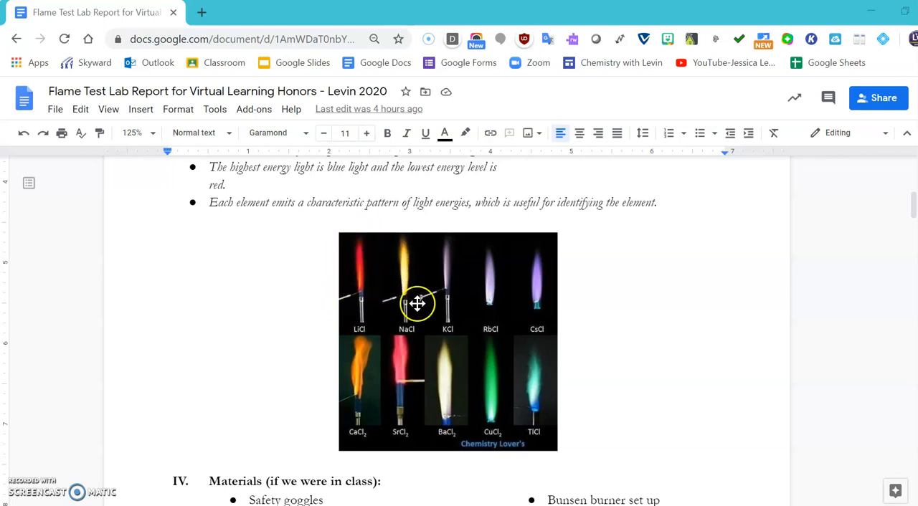
mouse_move(406, 263)
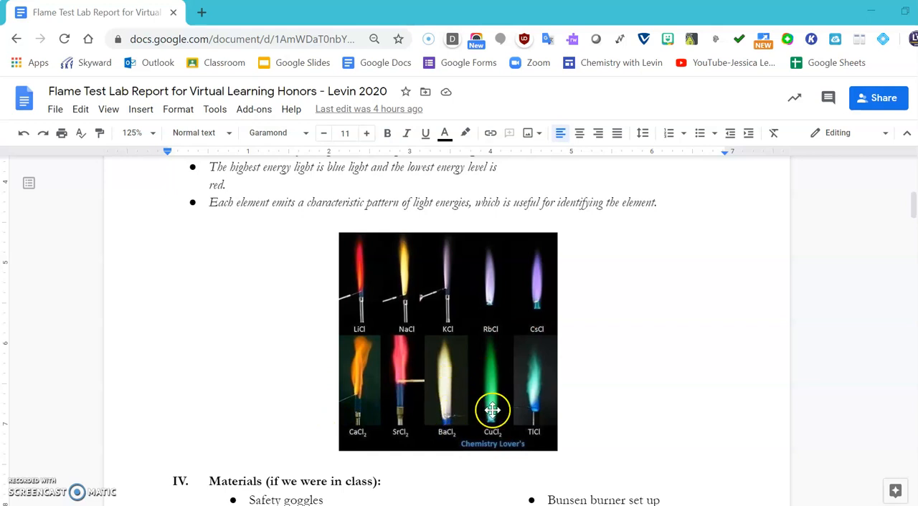
mouse_move(578, 394)
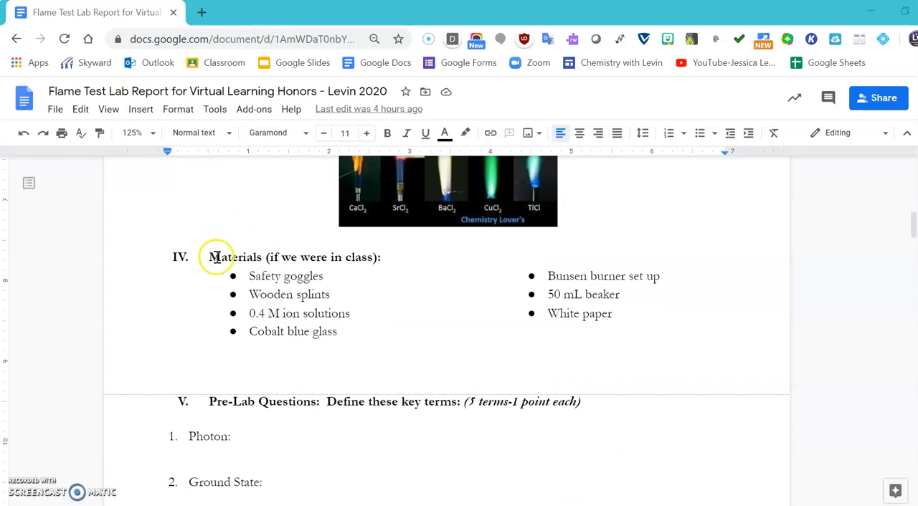
triple_click(294, 257)
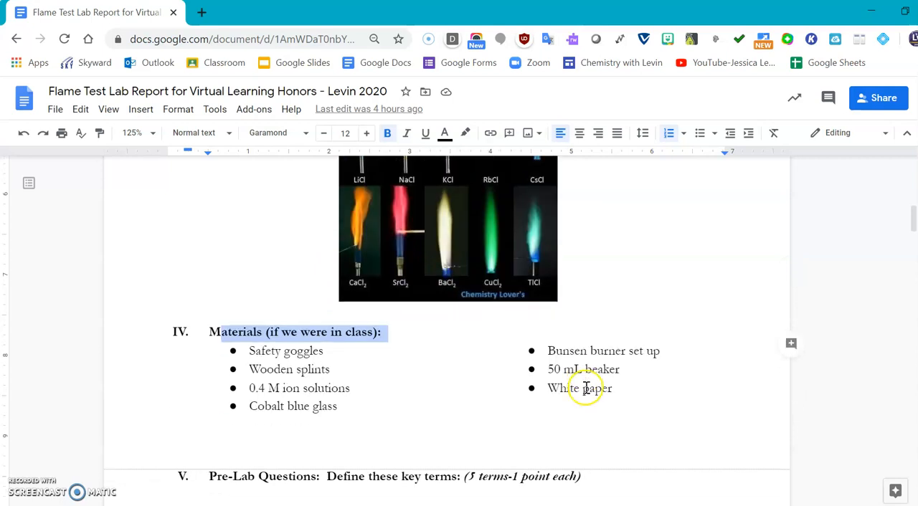
double_click(289, 369)
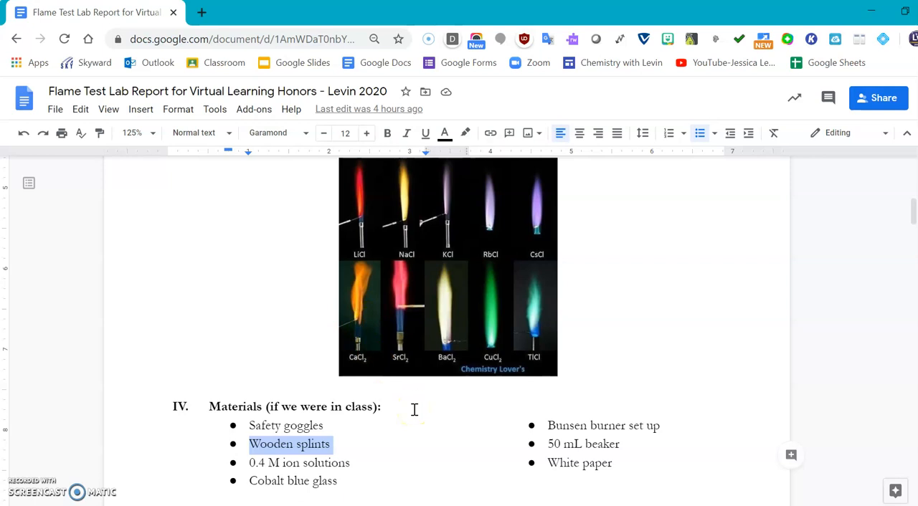
scroll("down", 3)
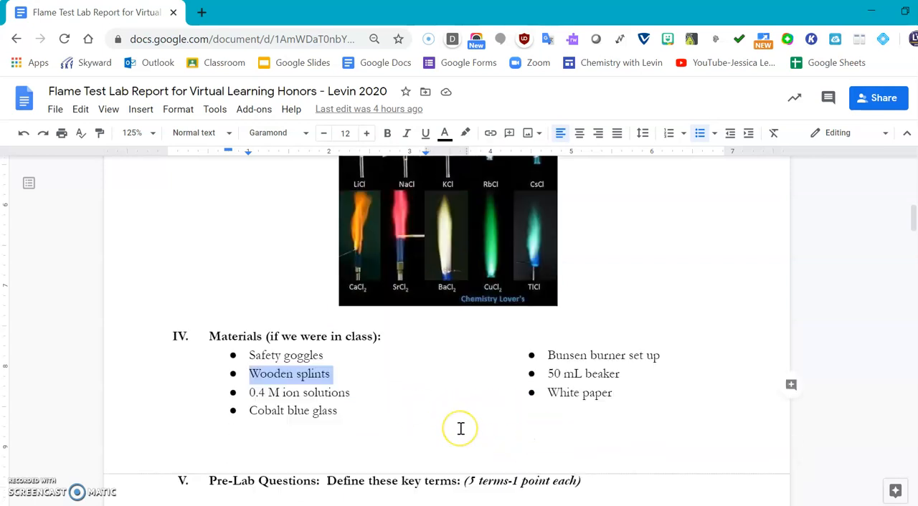
scroll("down", 3)
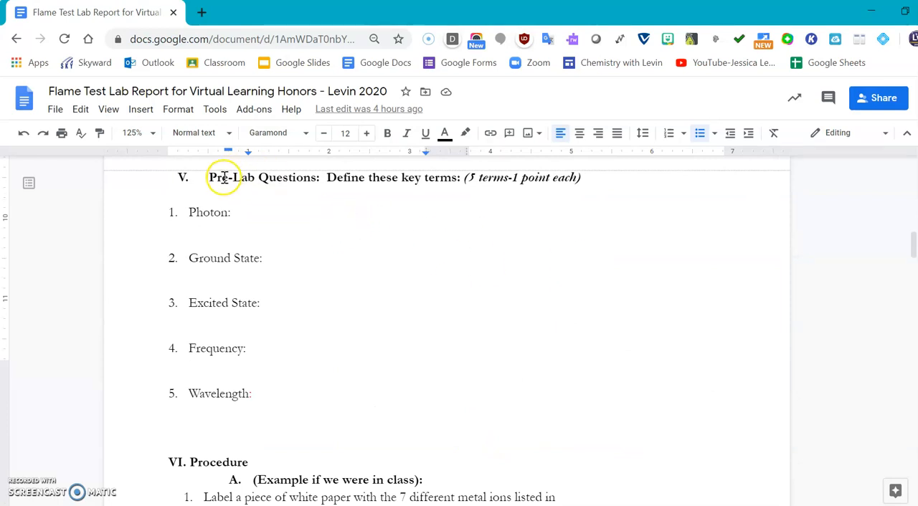
mouse_move(258, 208)
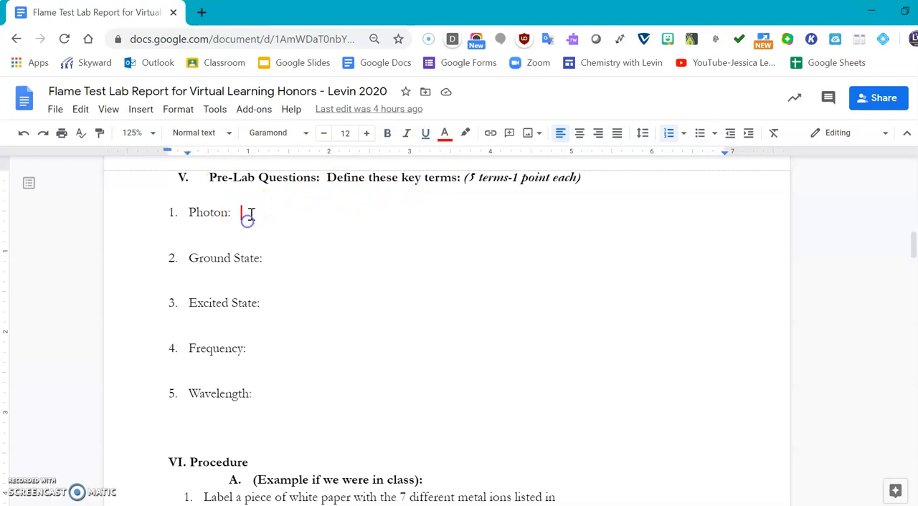
mouse_move(314, 259)
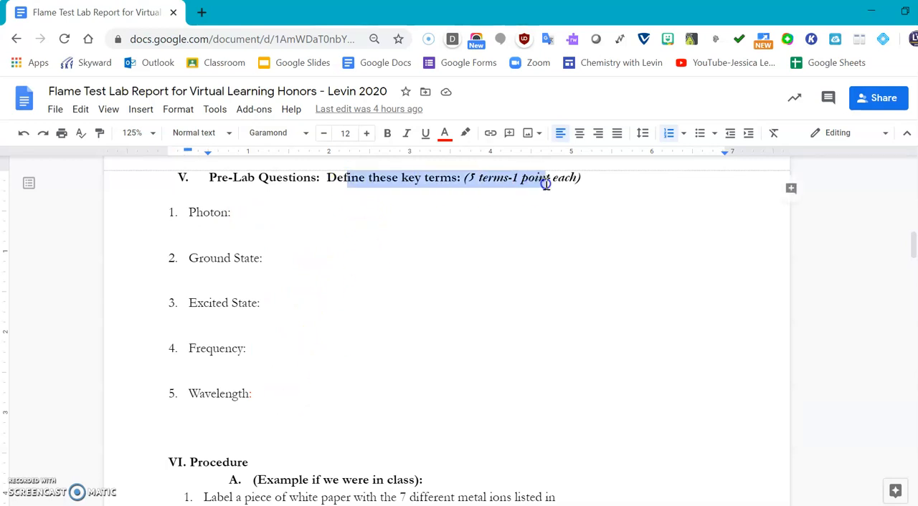
left_click(387, 132)
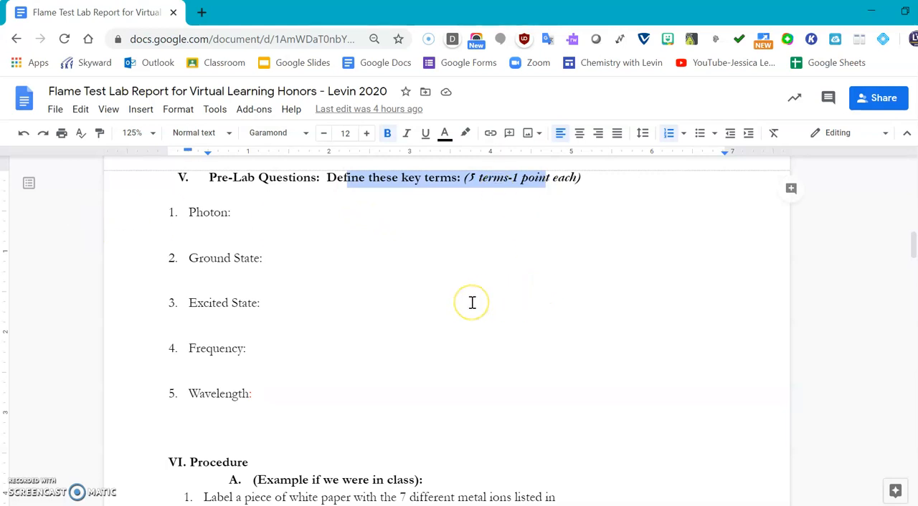
scroll("down", 3)
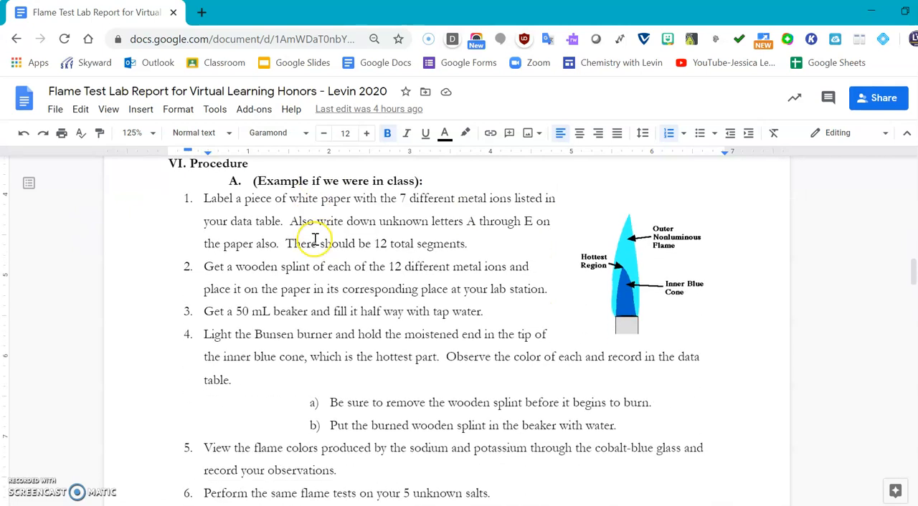
double_click(337, 181)
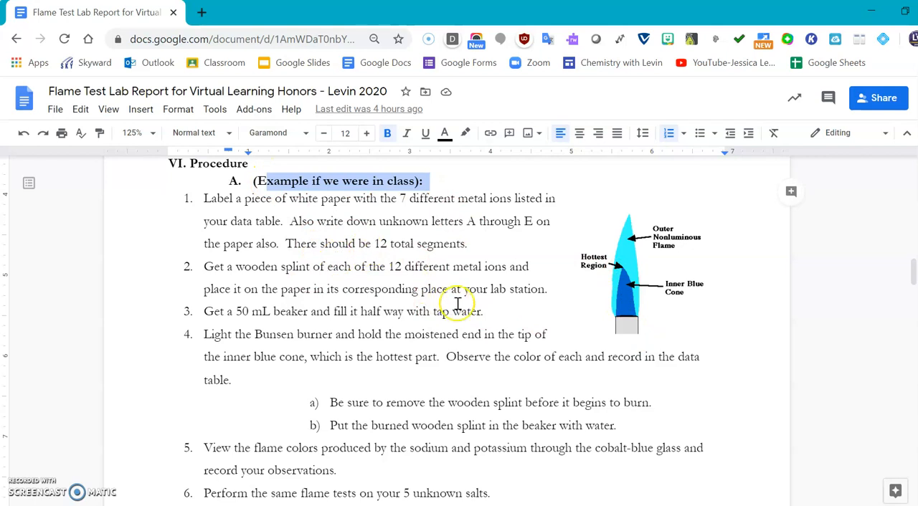
mouse_move(568, 255)
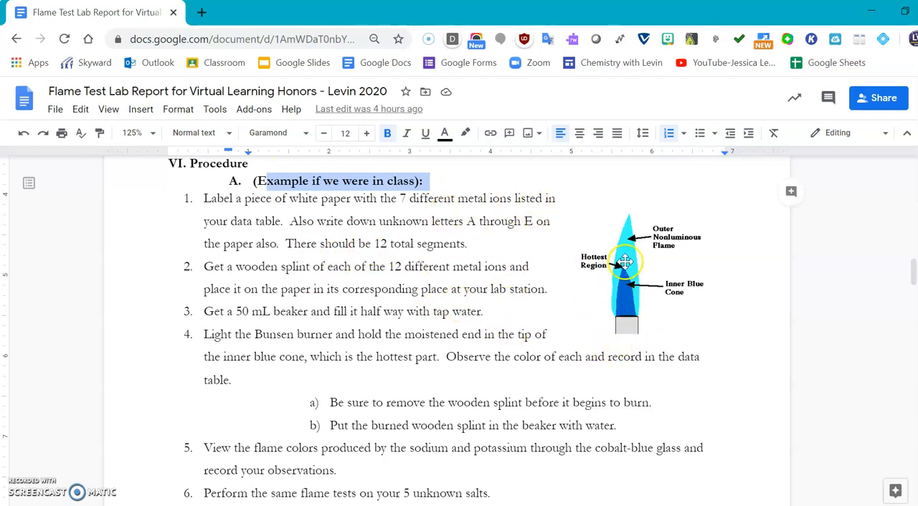
mouse_move(671, 265)
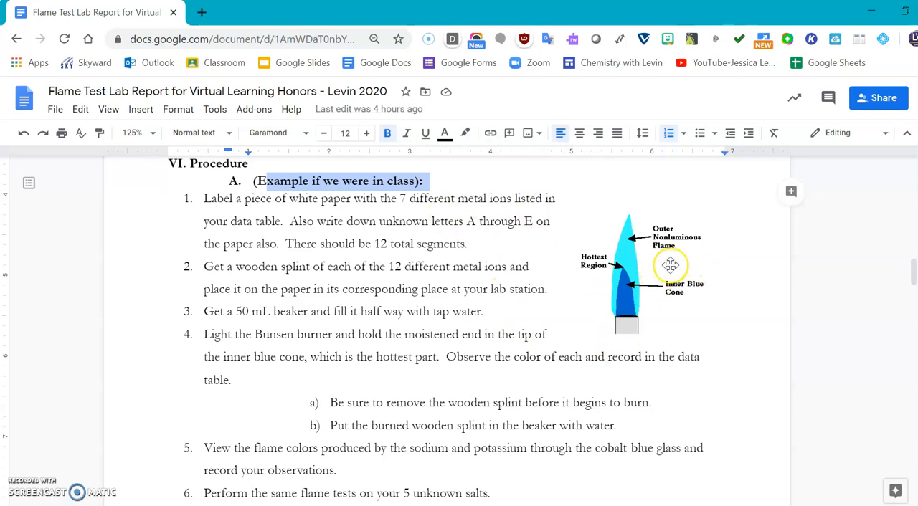
mouse_move(655, 343)
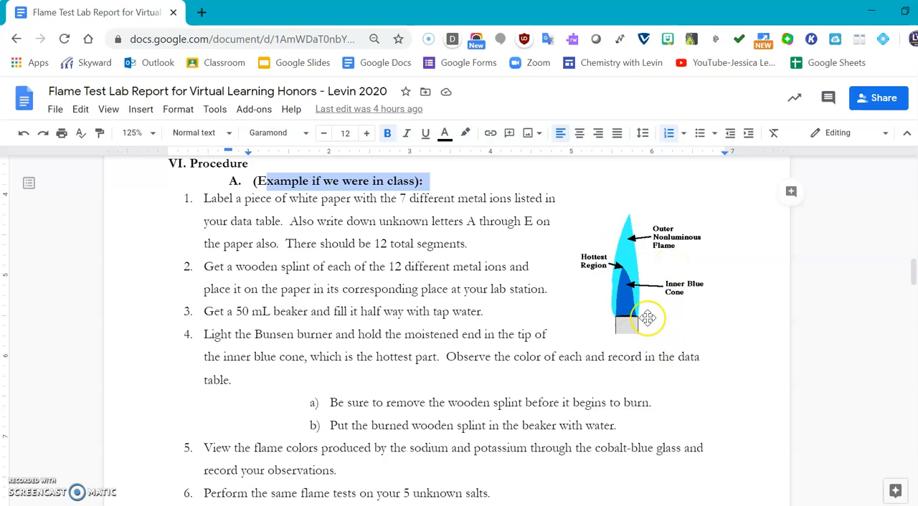
mouse_move(660, 321)
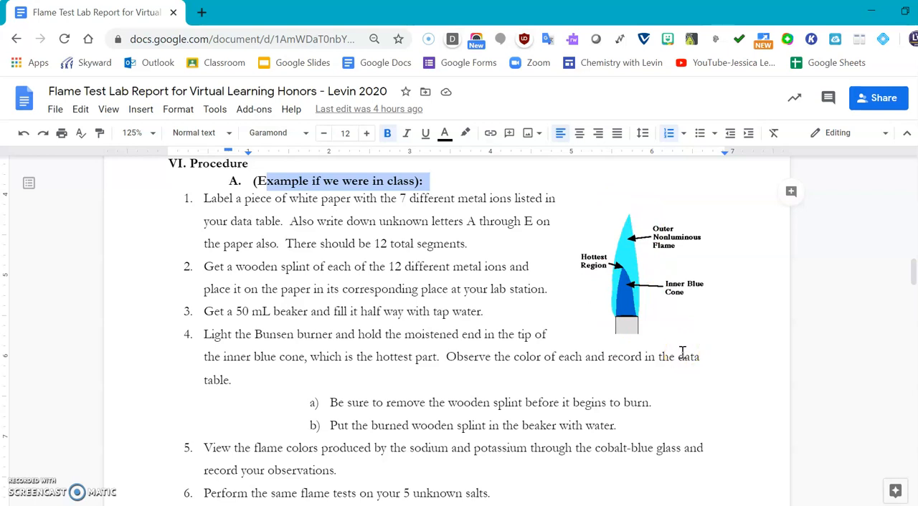
scroll("down", 3)
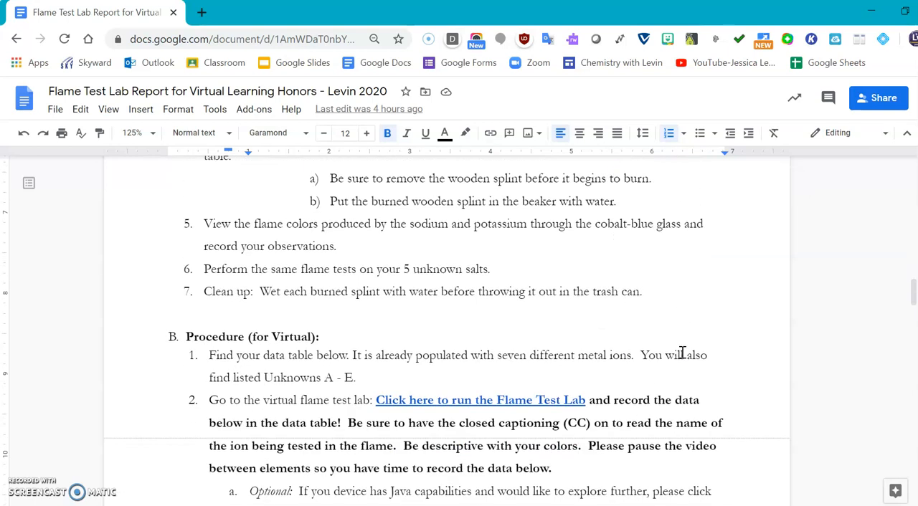
Follow the 'Click here to run the Flame Test Lab' link to the MegaLab video on YouTube.
scroll("down", 3)
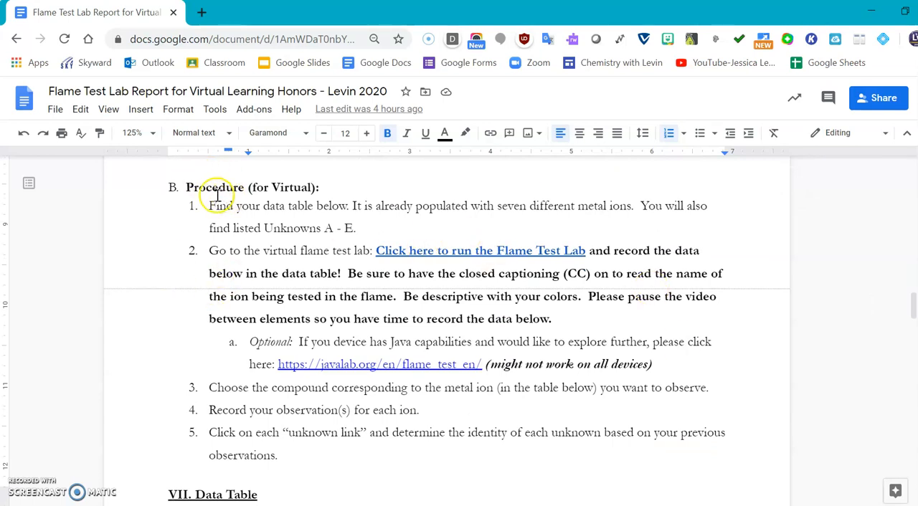
mouse_move(459, 253)
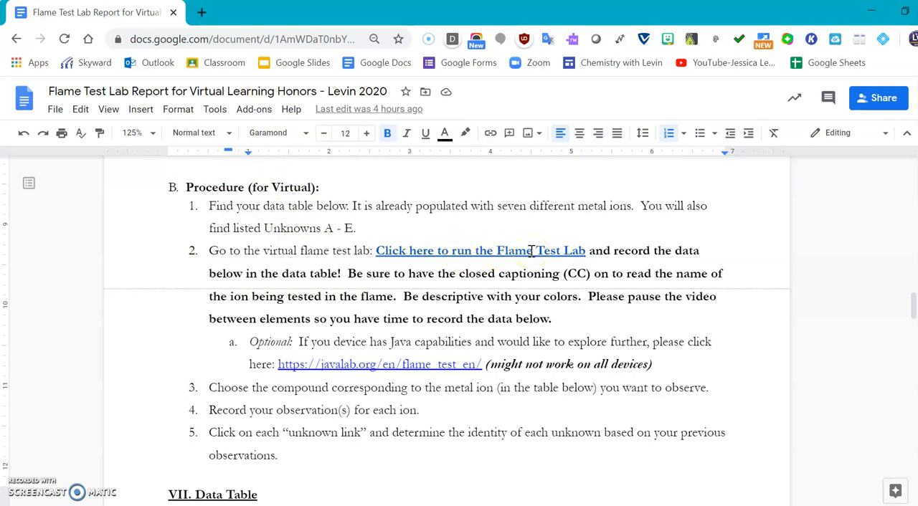
left_click(481, 250)
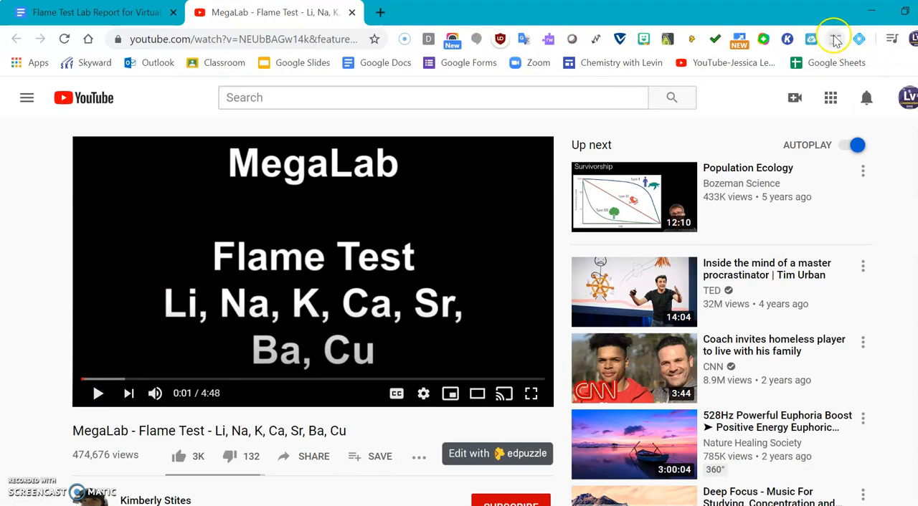
Split the YouTube video and the Docs lab report into side-by-side windows.
left_click(834, 39)
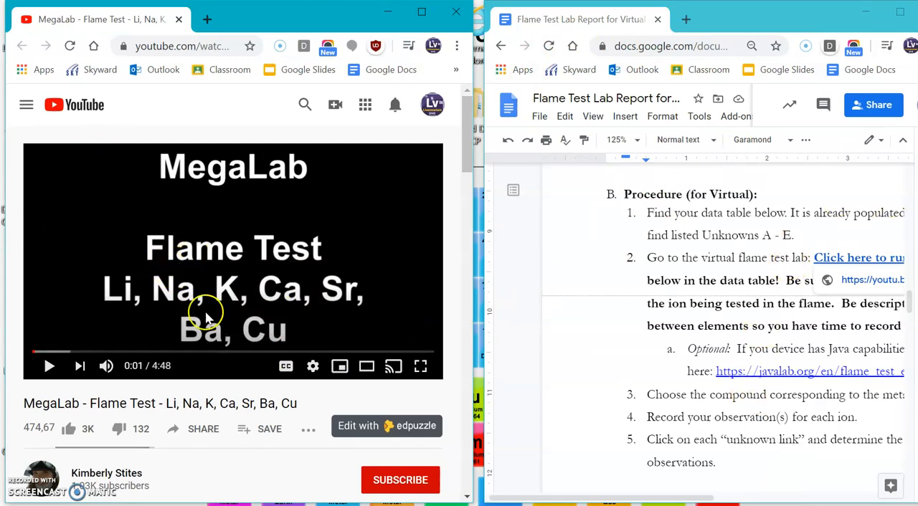
Play the video to the pink-tinged flame at 0:38 and highlight the element list in its title.
scroll("down", 3)
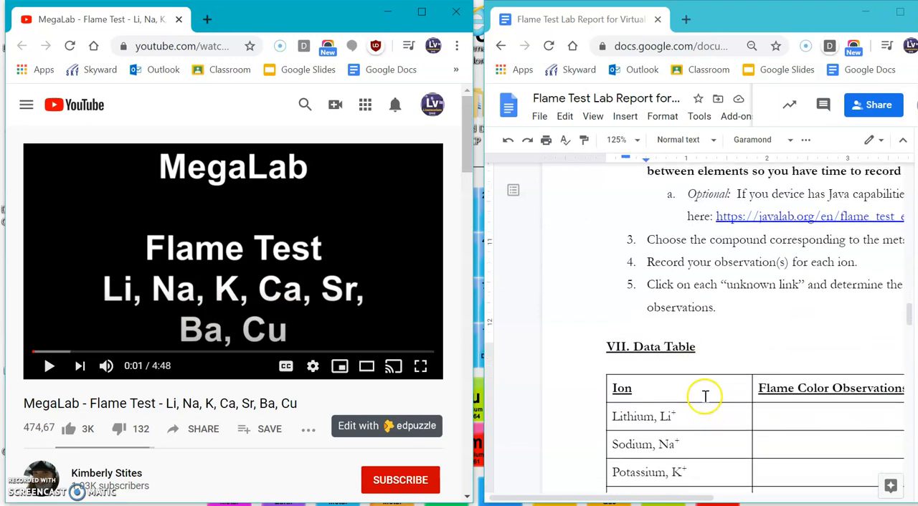
scroll("down", 3)
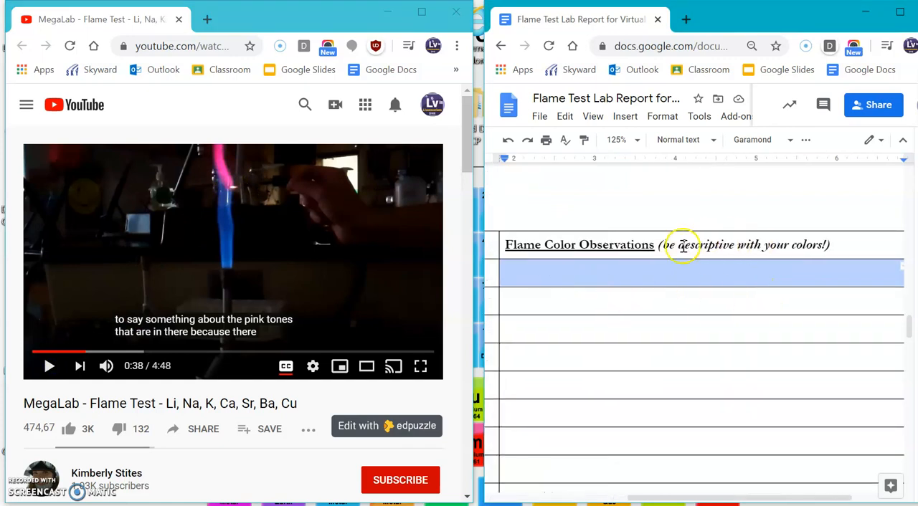
left_click_drag(660, 245, 830, 244)
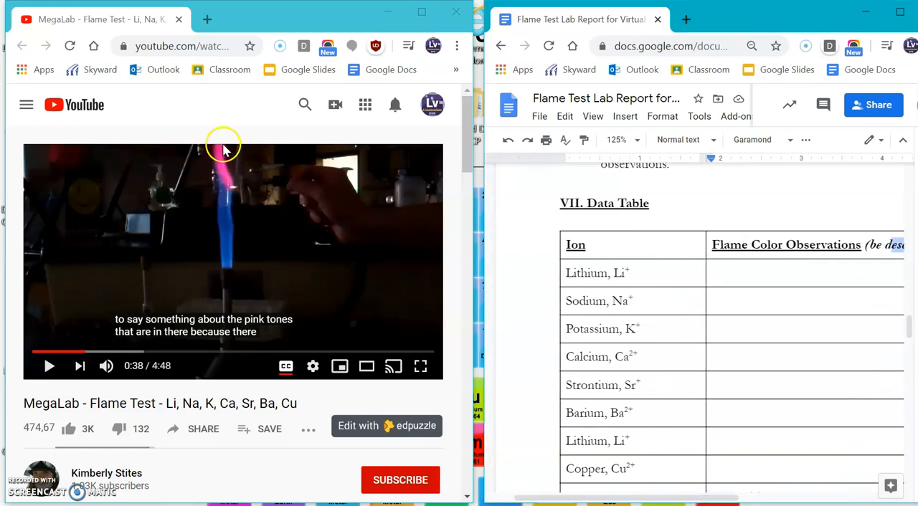
mouse_move(228, 156)
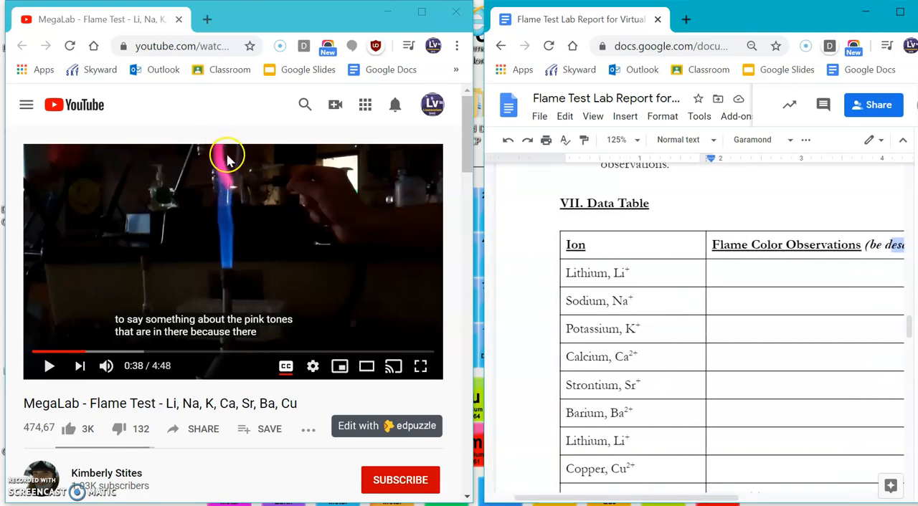
mouse_move(221, 170)
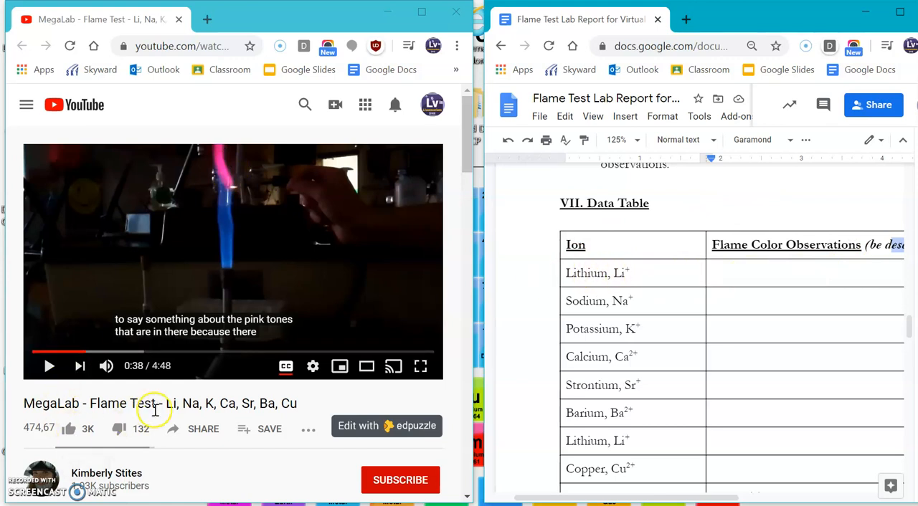
left_click_drag(164, 403, 297, 403)
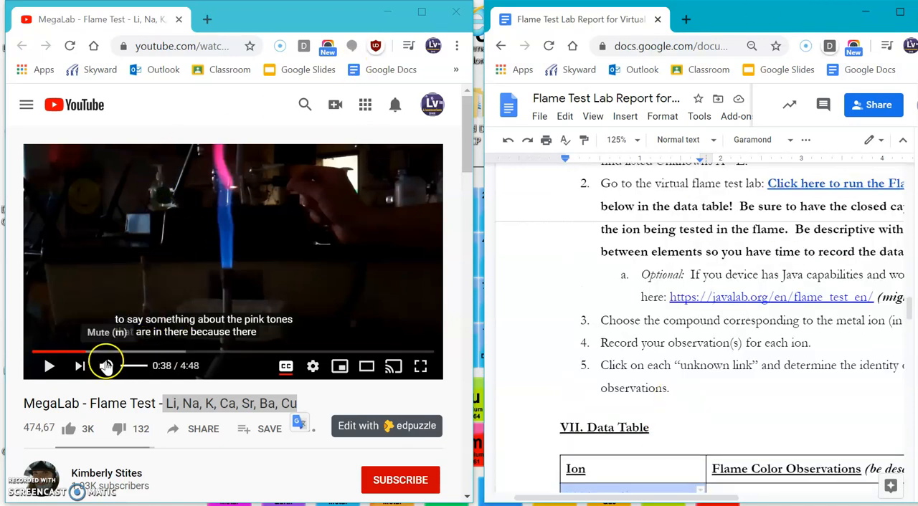
Return to the lab report document showing the Data Table from Lithium to Barium.
left_click(106, 366)
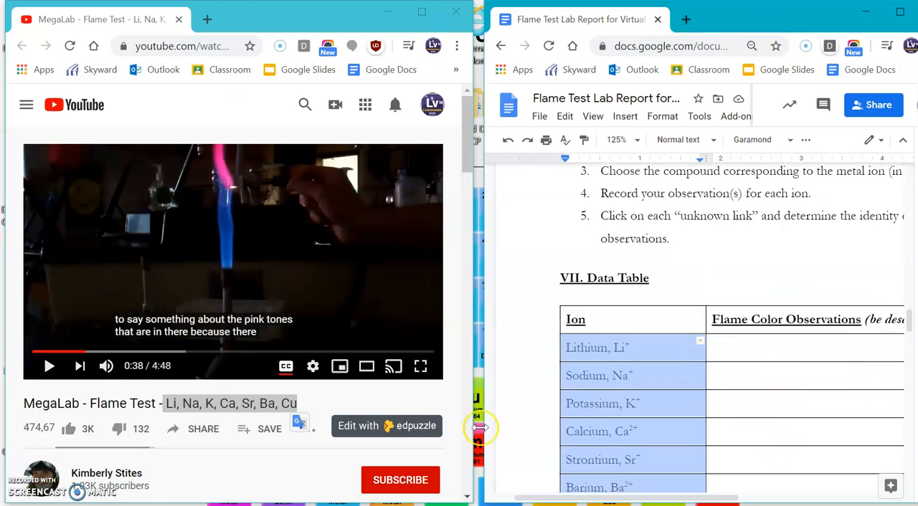
mouse_move(882, 14)
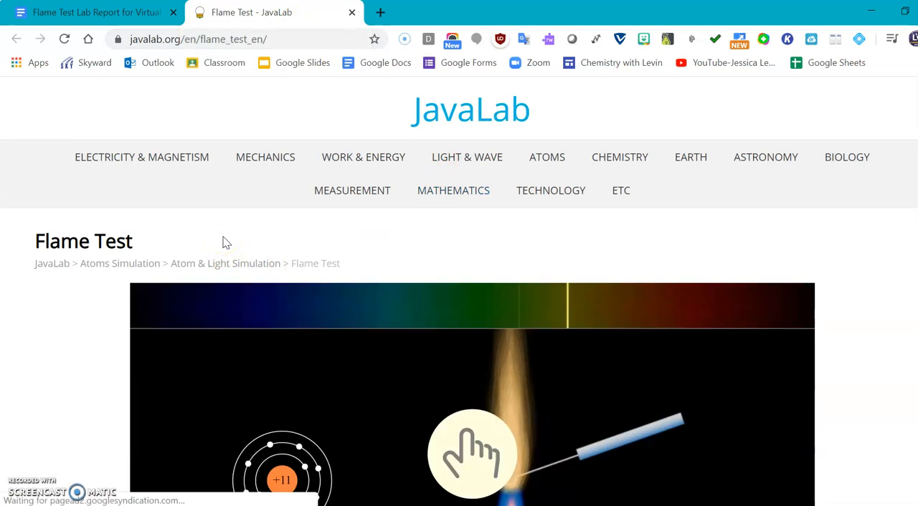
Run the flame test for sodium chloride (three times) and lithium nitrate.
scroll("down", 3)
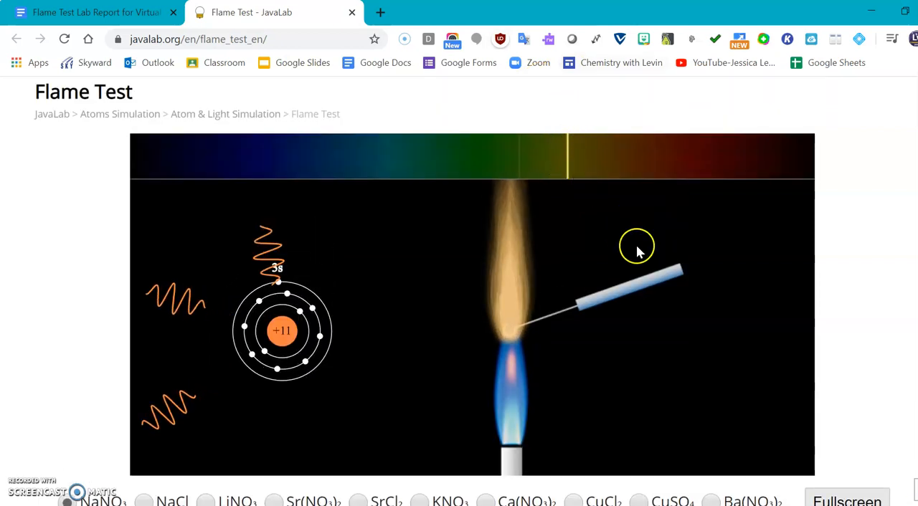
scroll("down", 3)
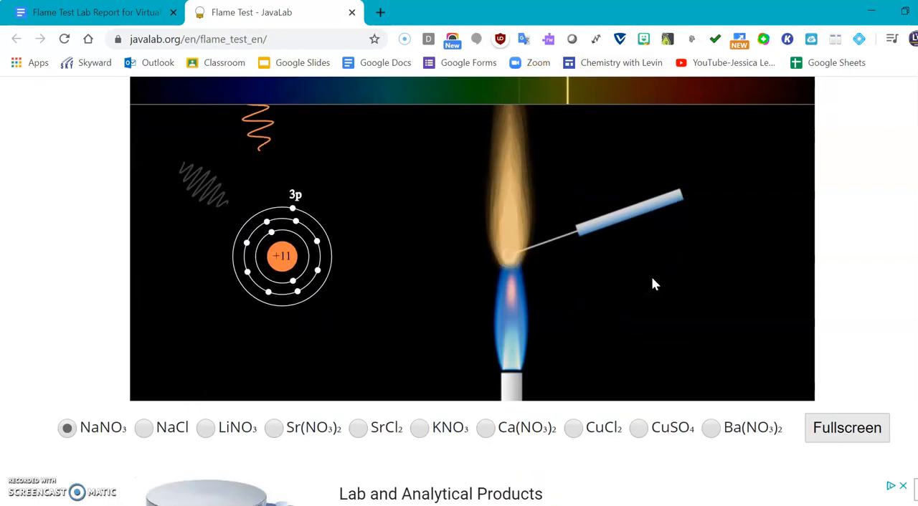
left_click(144, 428)
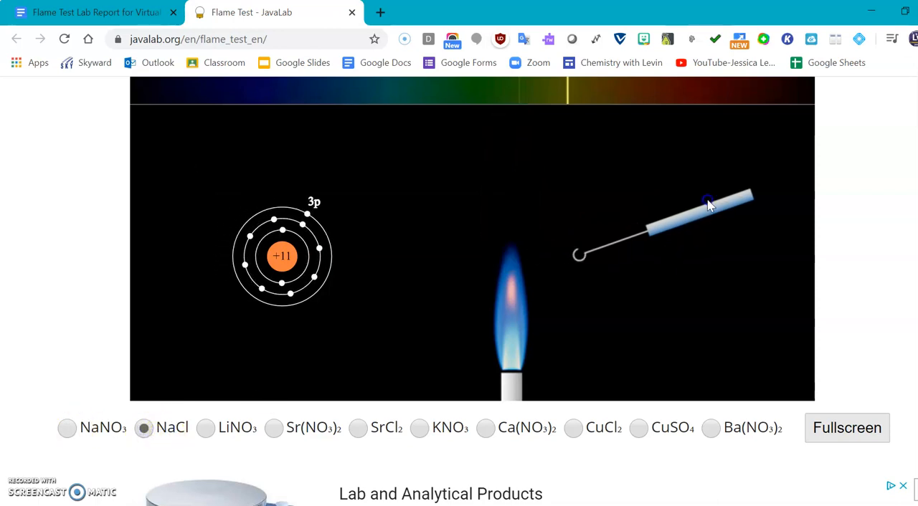
left_click(142, 427)
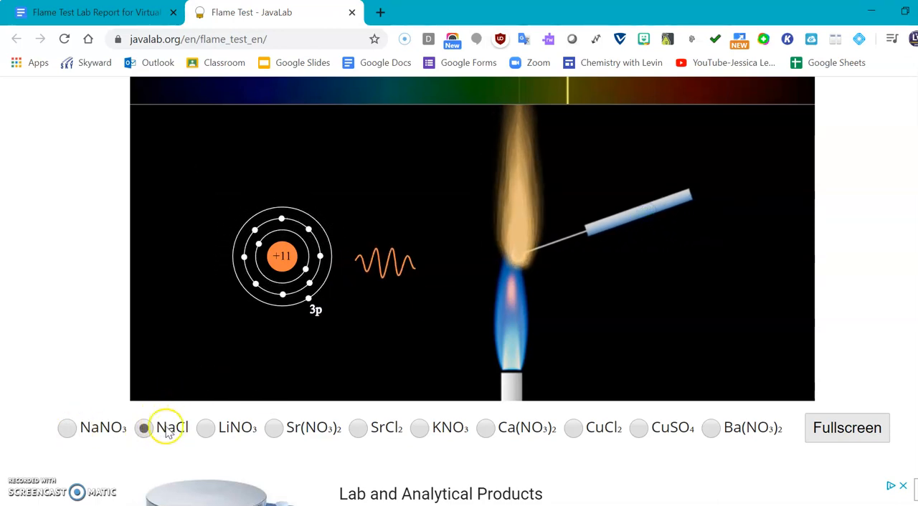
left_click(143, 428)
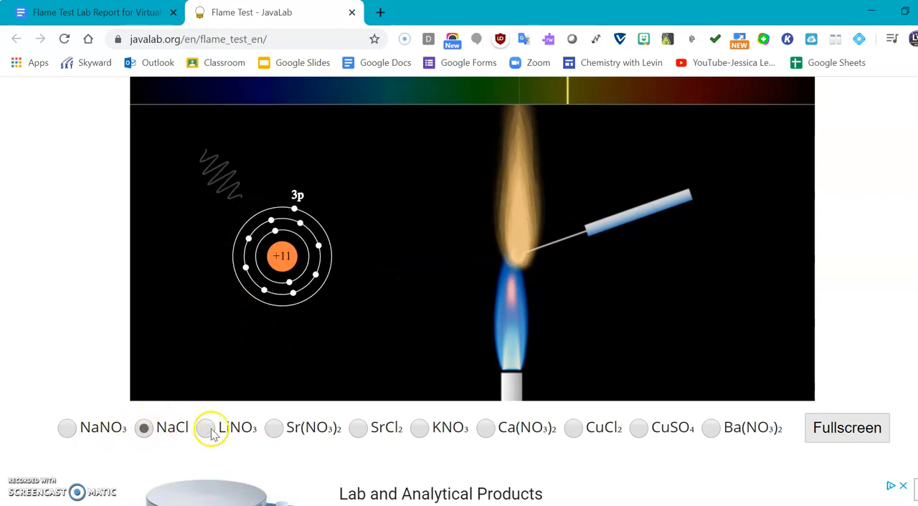
left_click(206, 428)
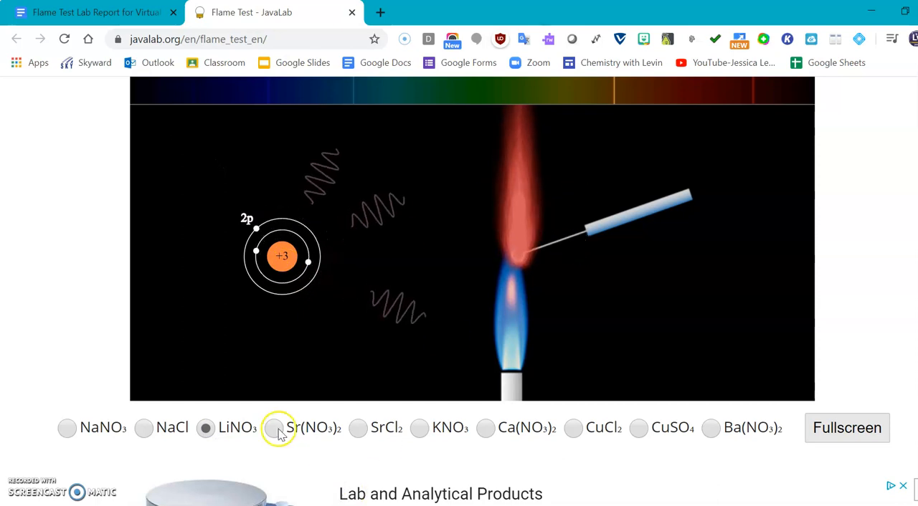
Test strontium nitrate, strontium chloride, calcium nitrate and barium nitrate, then return to the report.
left_click(274, 428)
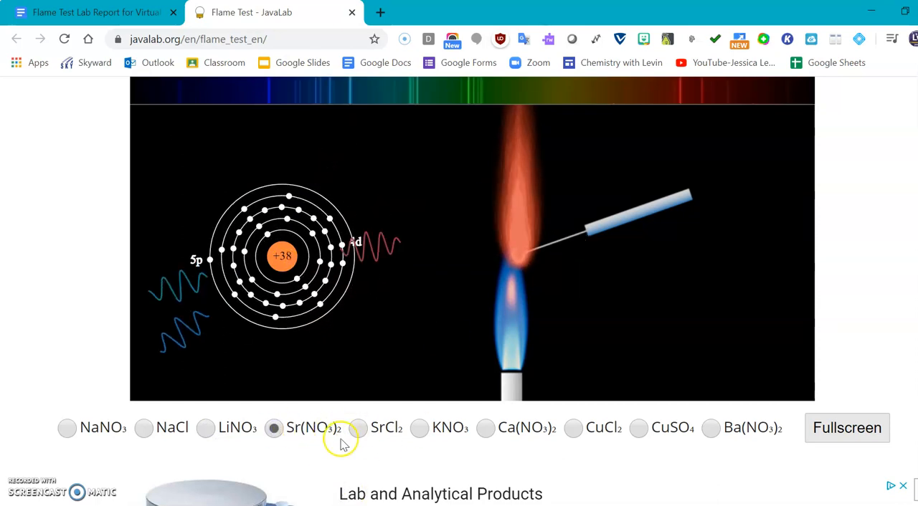
left_click(358, 428)
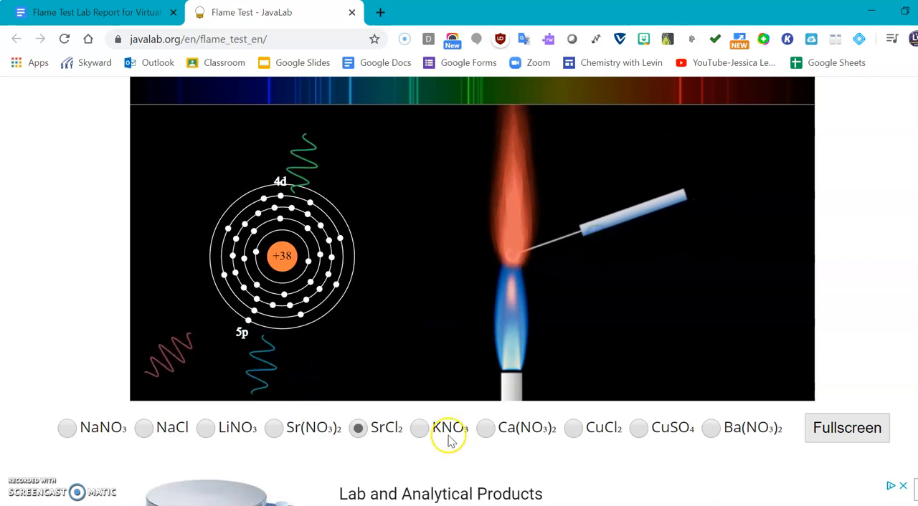
left_click(486, 428)
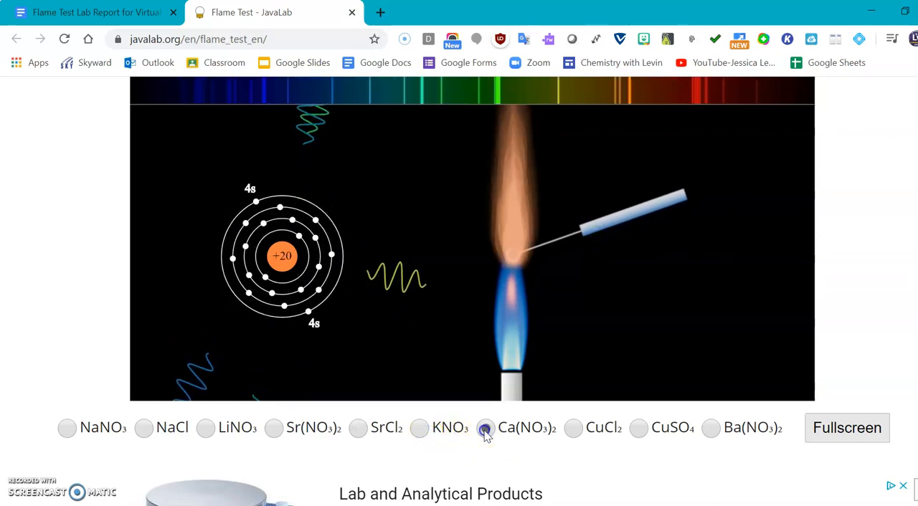
left_click(639, 428)
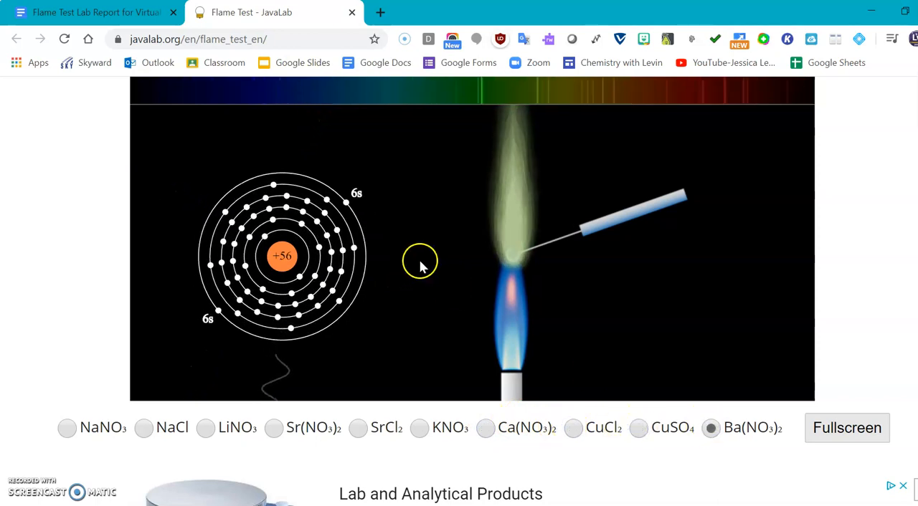
left_click(93, 12)
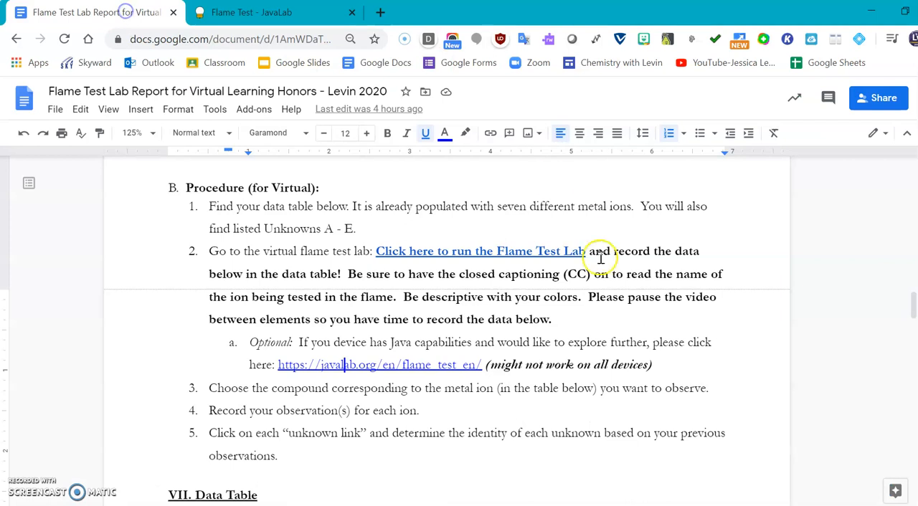
mouse_move(488, 370)
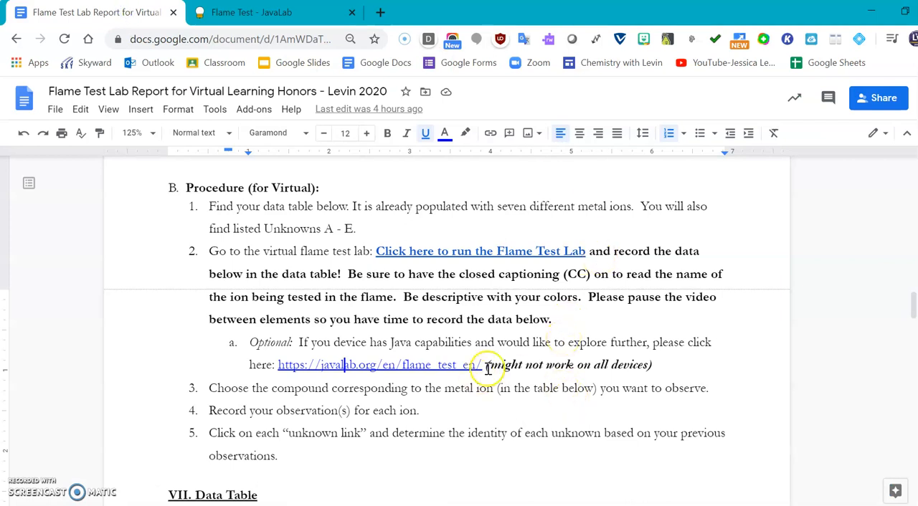
left_click_drag(487, 365, 651, 365)
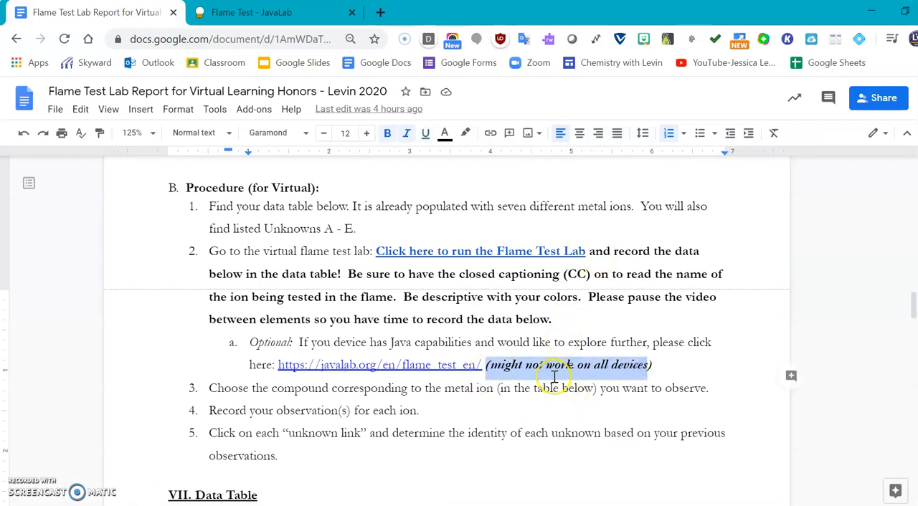
scroll("down", 3)
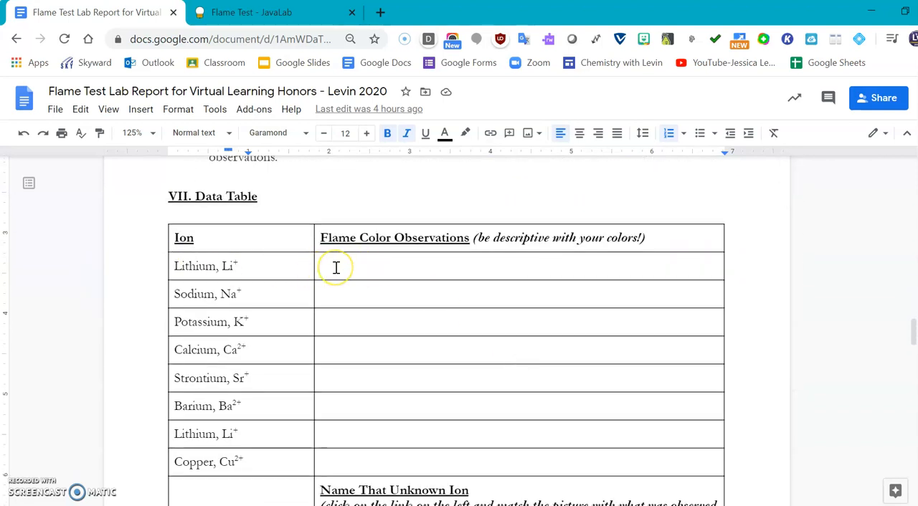
scroll("down", 3)
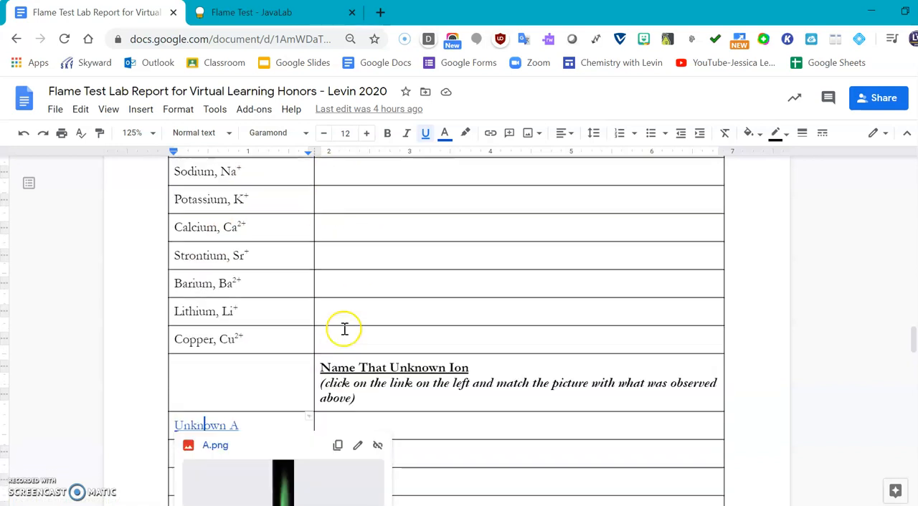
scroll("down", 3)
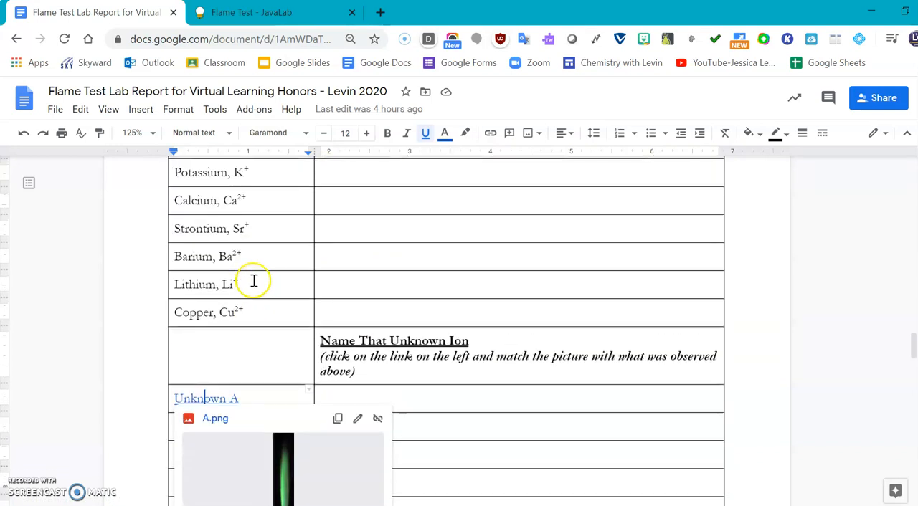
scroll("down", 3)
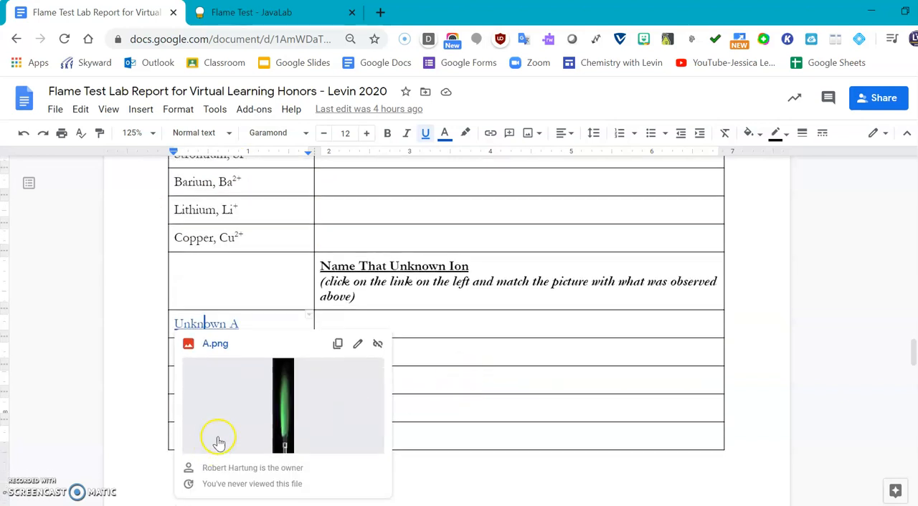
mouse_move(206, 353)
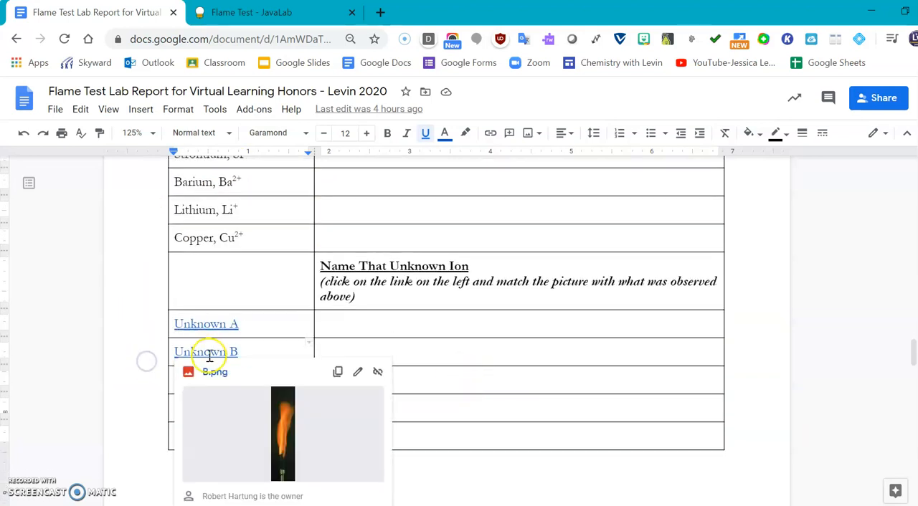
scroll("down", 3)
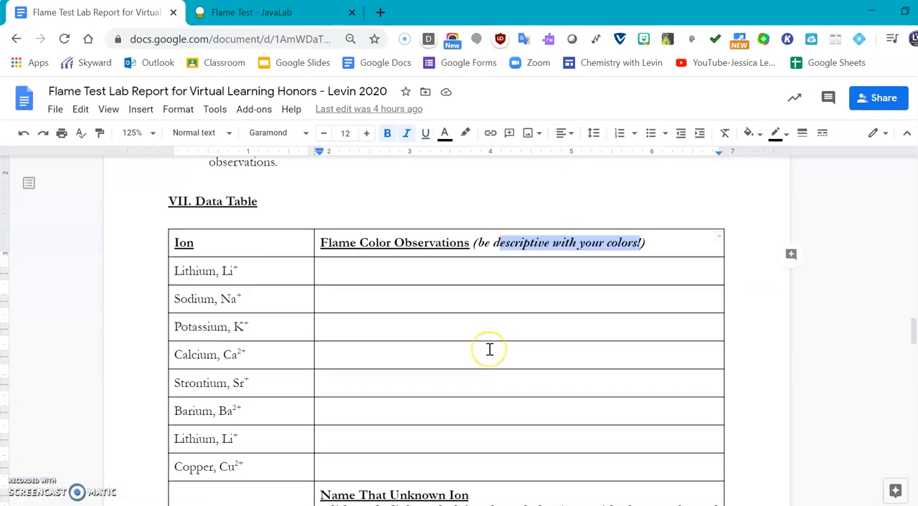
scroll("down", 3)
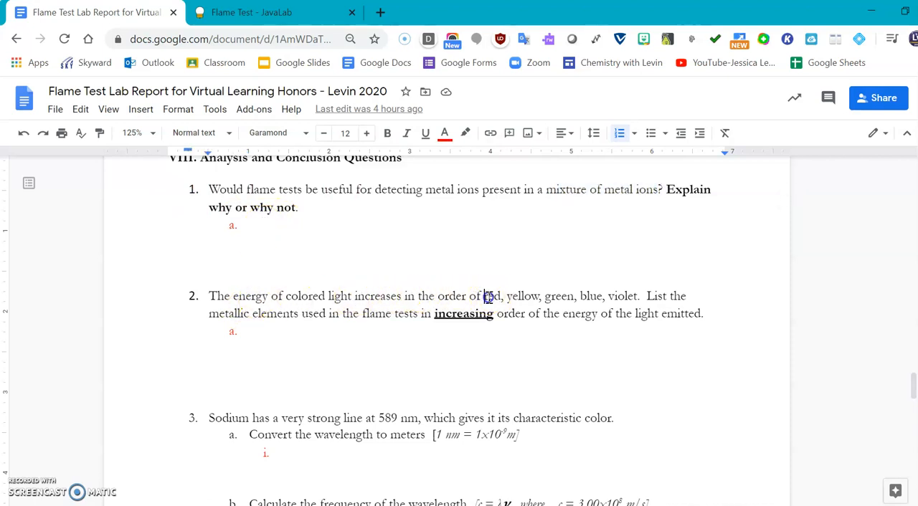
left_click_drag(486, 297, 641, 296)
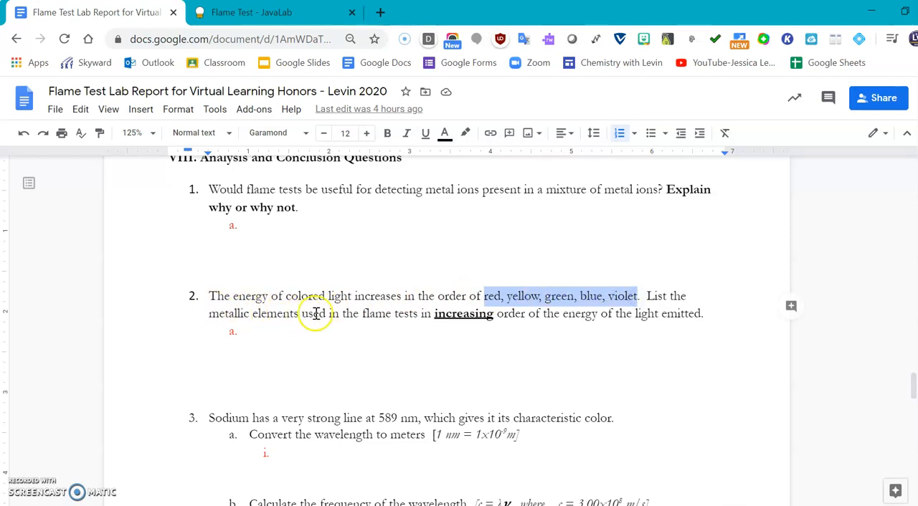
mouse_move(469, 321)
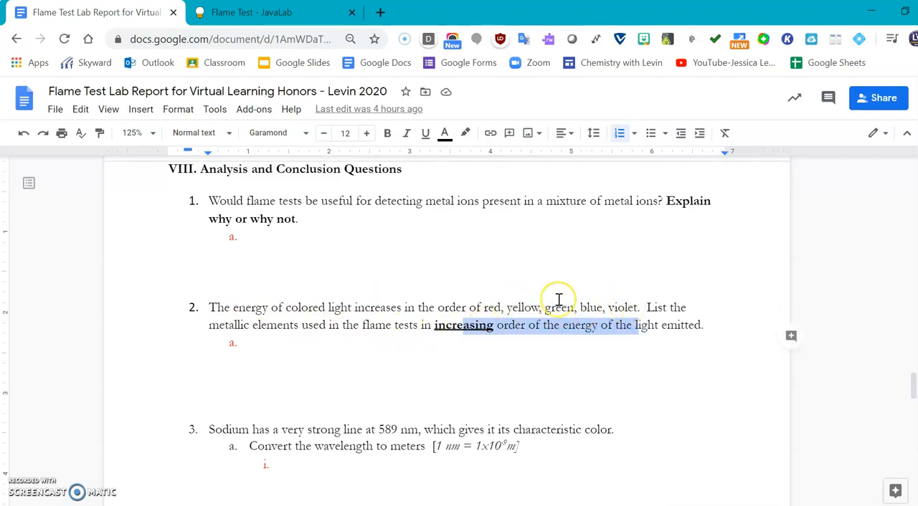
scroll("up", 3)
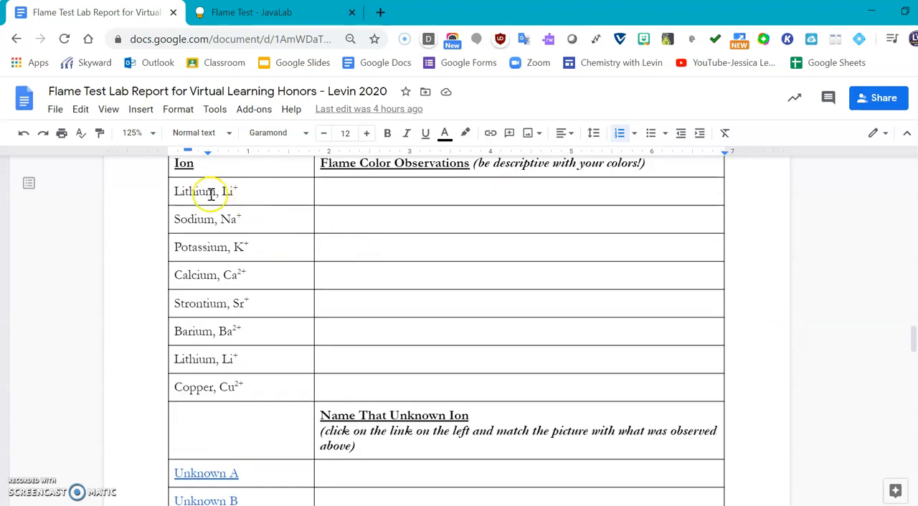
mouse_move(379, 284)
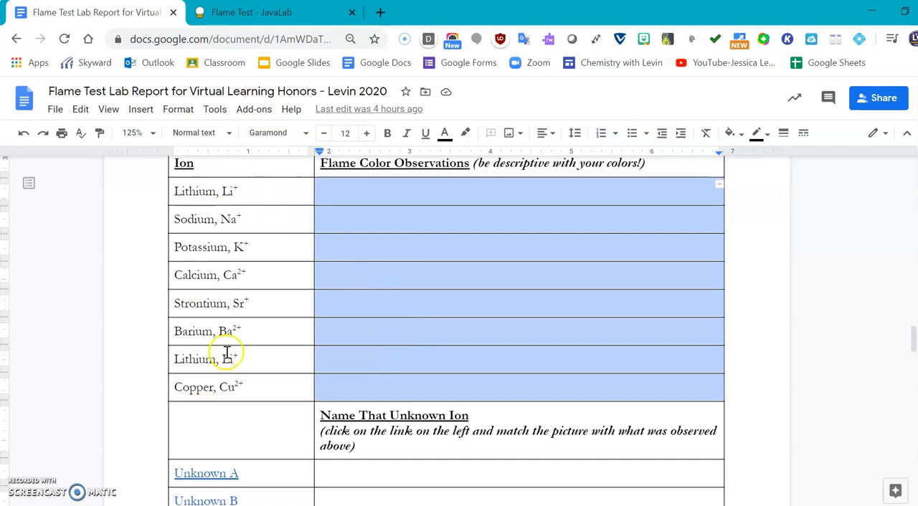
mouse_move(431, 355)
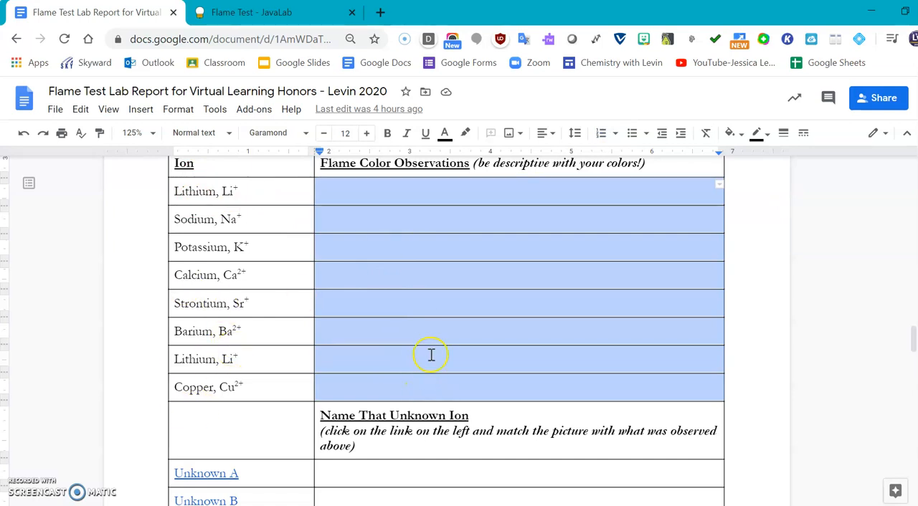
mouse_move(533, 367)
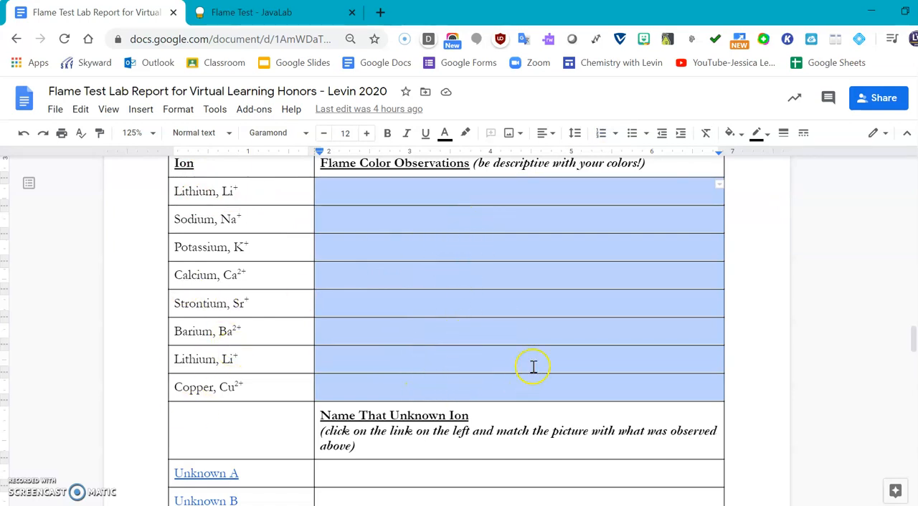
scroll("down", 3)
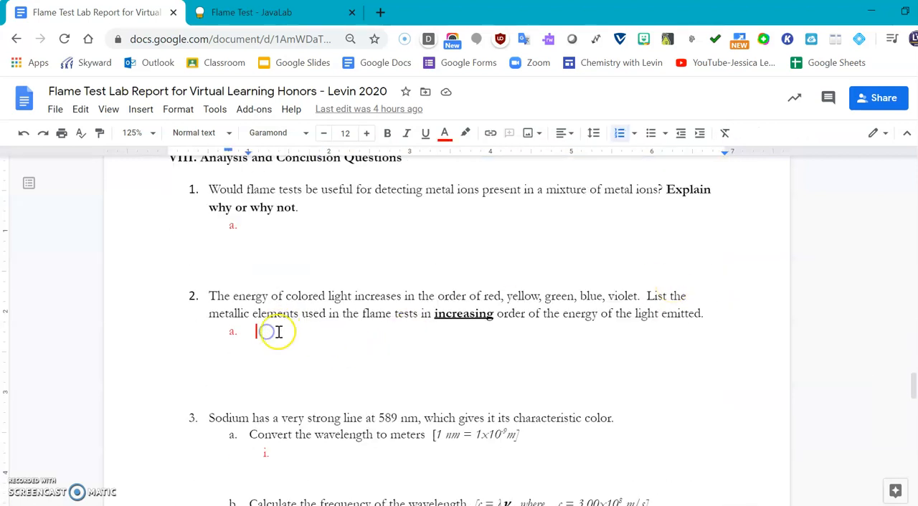
mouse_move(424, 327)
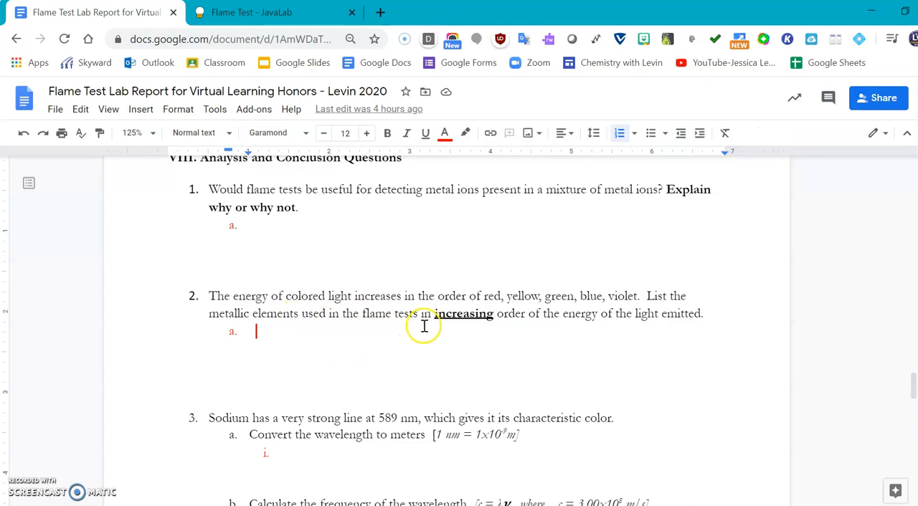
scroll("down", 3)
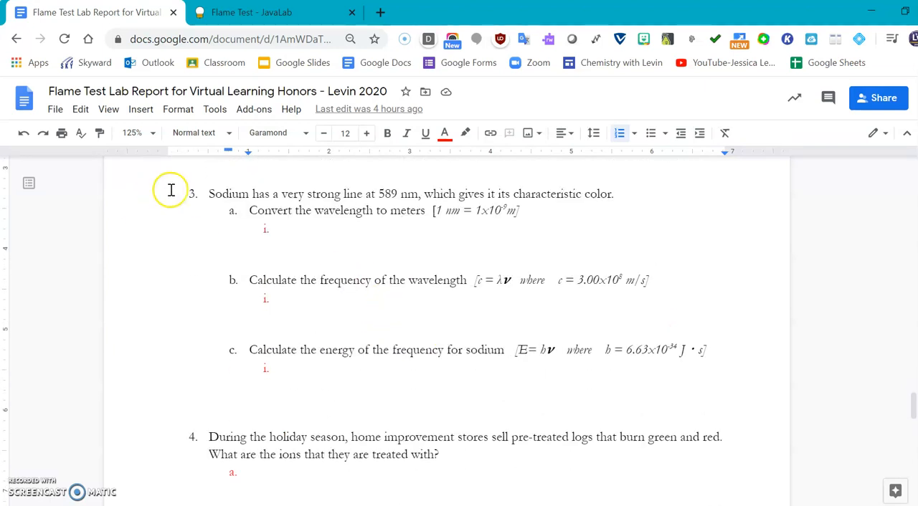
mouse_move(409, 193)
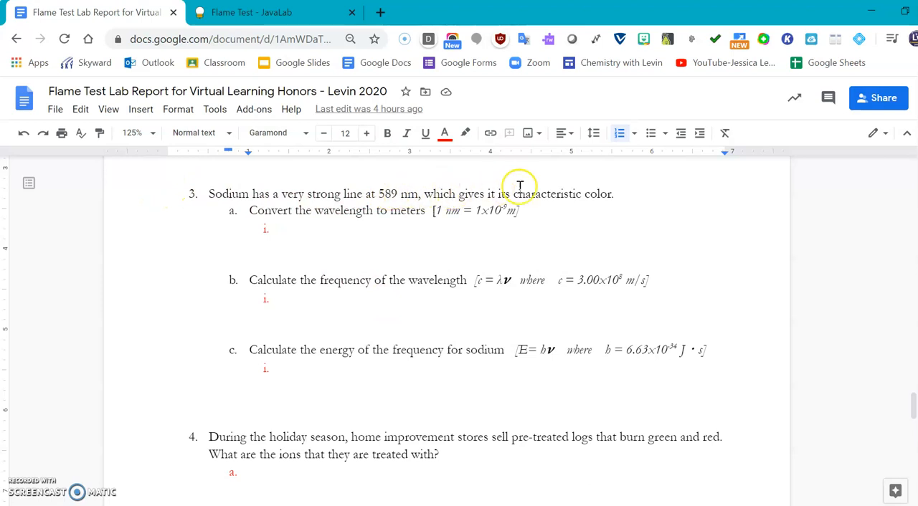
mouse_move(642, 185)
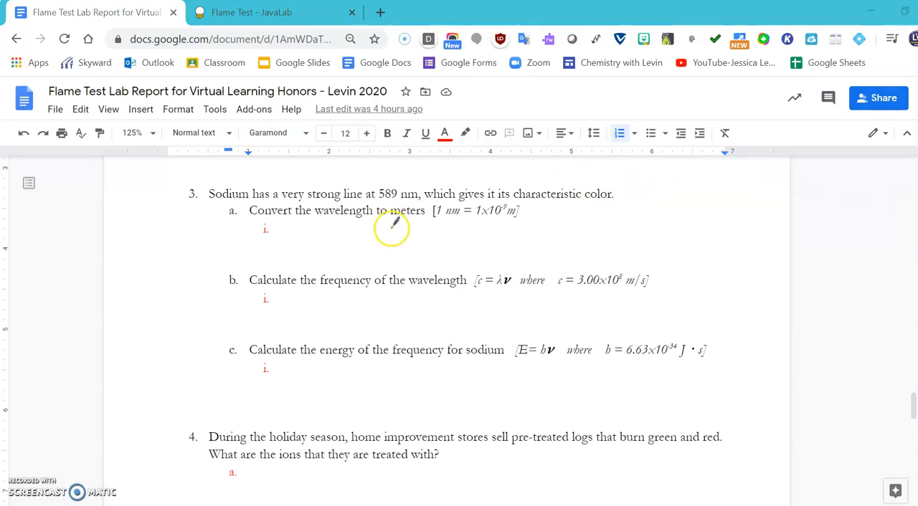
mouse_move(418, 361)
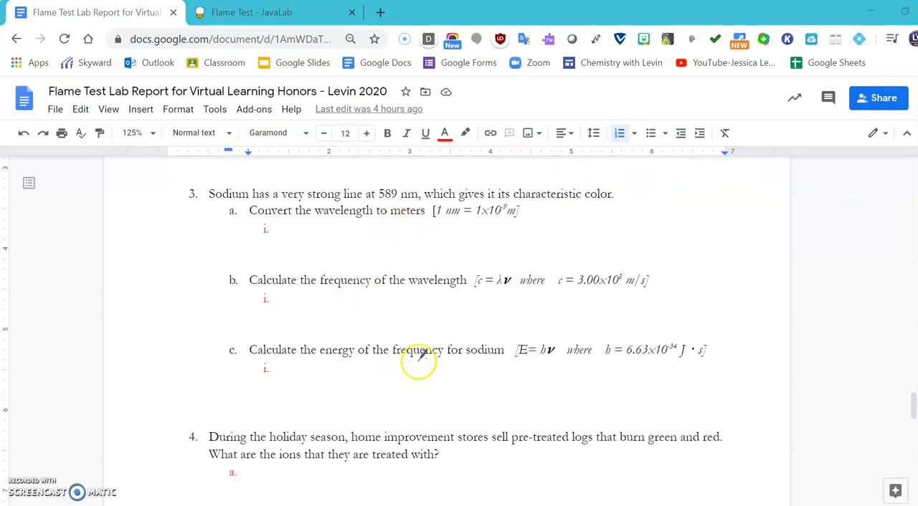
mouse_move(358, 355)
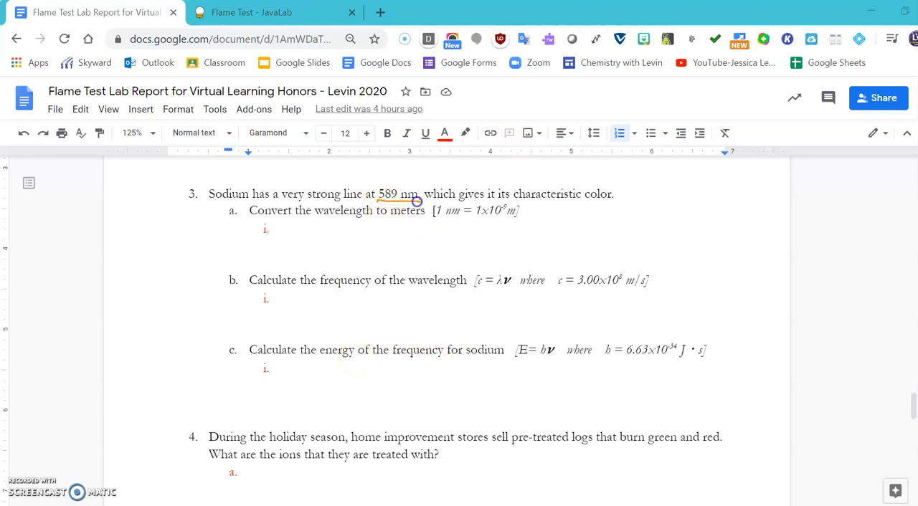
Handwrite 589 nm × (1×10⁻⁹ m / 1 nm) = 5.89×10⁻⁷ m and box it as λ.
type("589 nm")
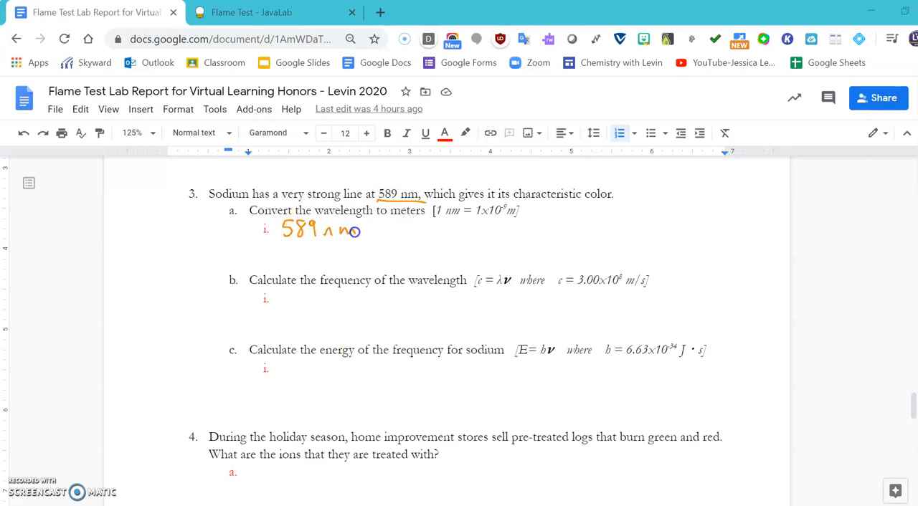
left_click_drag(369, 242, 522, 241)
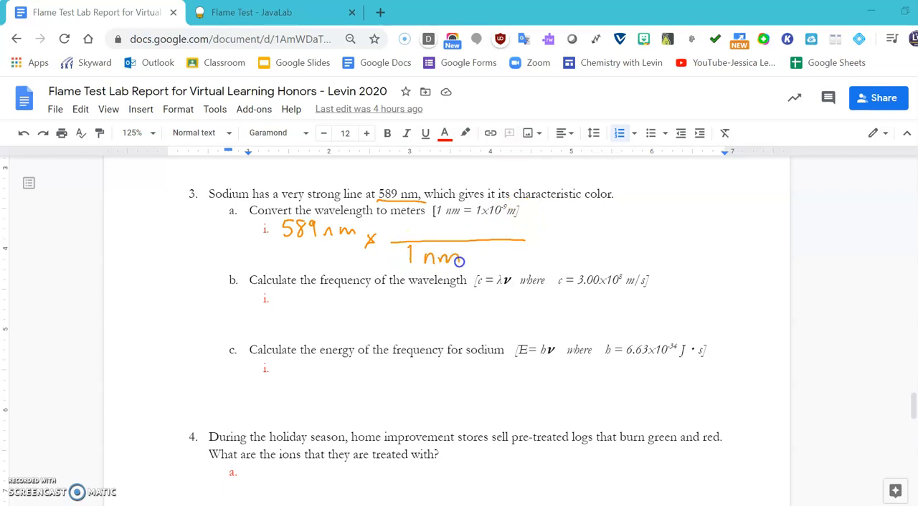
left_click_drag(409, 230, 455, 230)
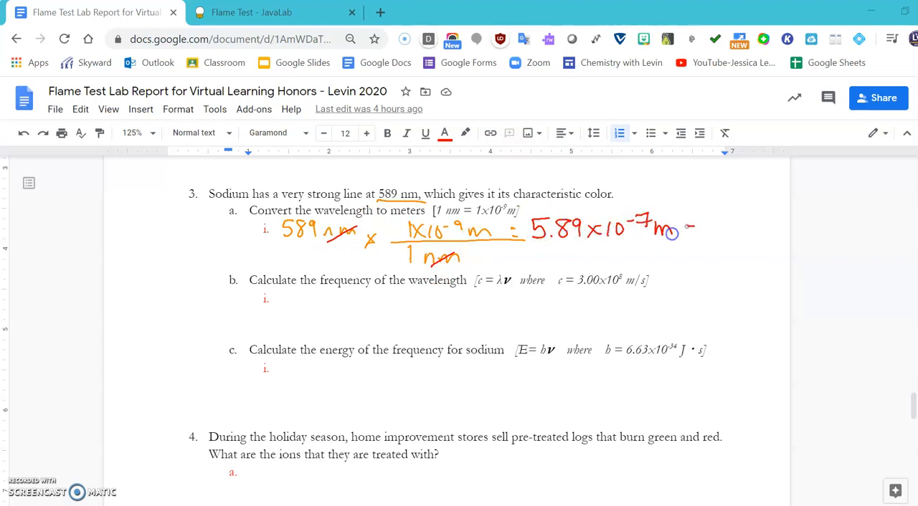
left_click_drag(530, 247, 731, 230)
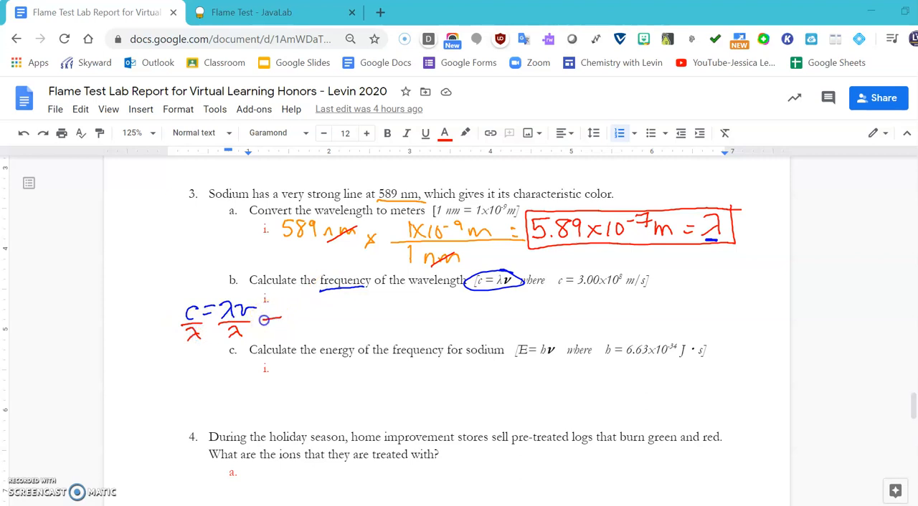
Handwrite ν = c/λ and substitute 3.00×10⁸ m/s over 5.89×10⁻⁷ m.
left_click_drag(265, 320, 283, 316)
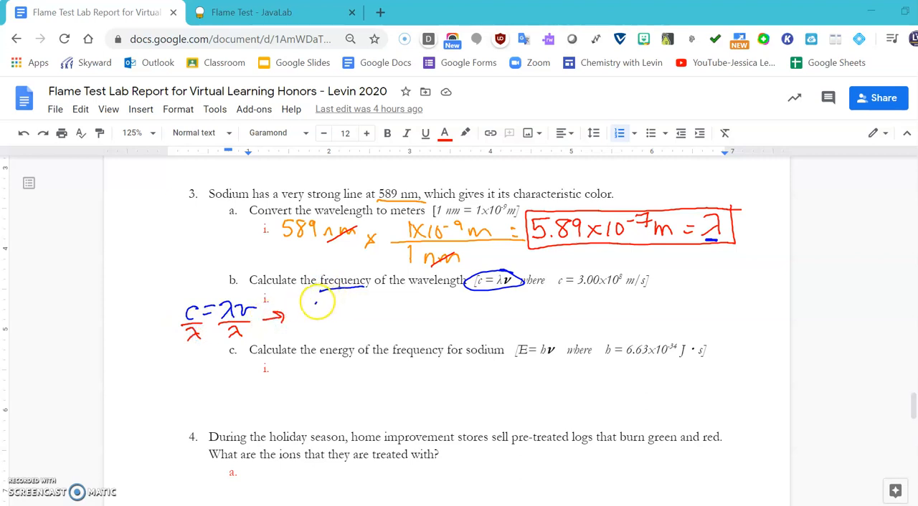
left_click_drag(312, 301, 351, 305)
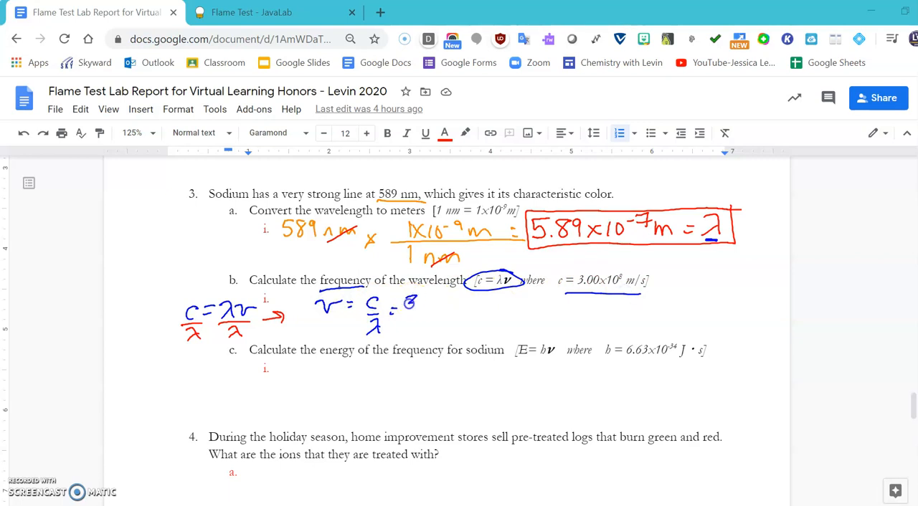
type("3.00x10")
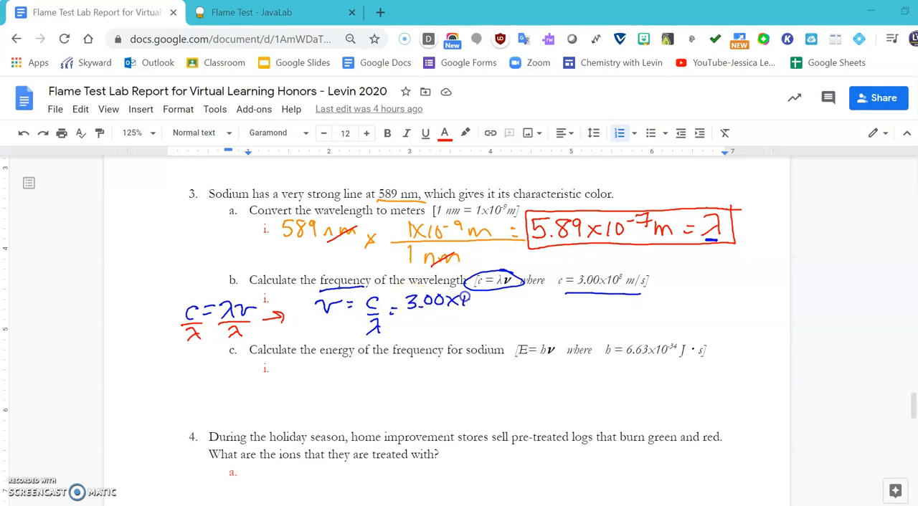
left_click_drag(473, 302, 516, 301)
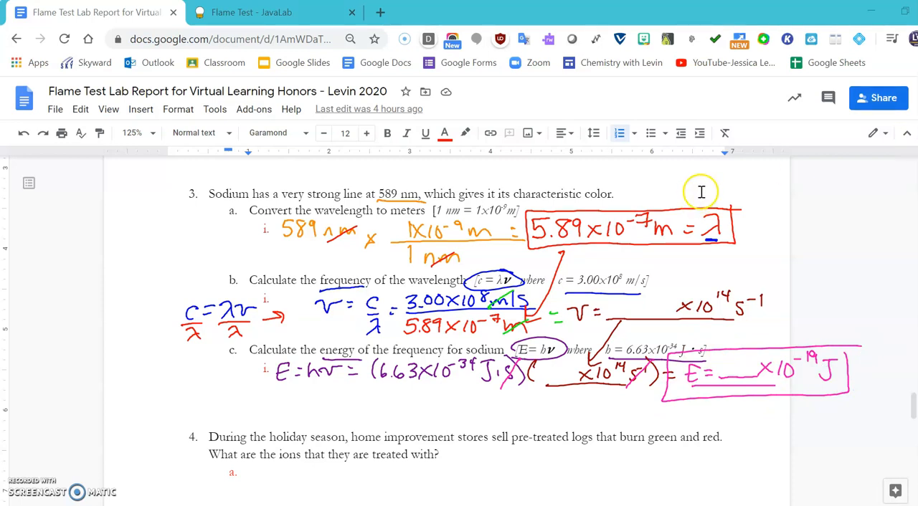
mouse_move(701, 192)
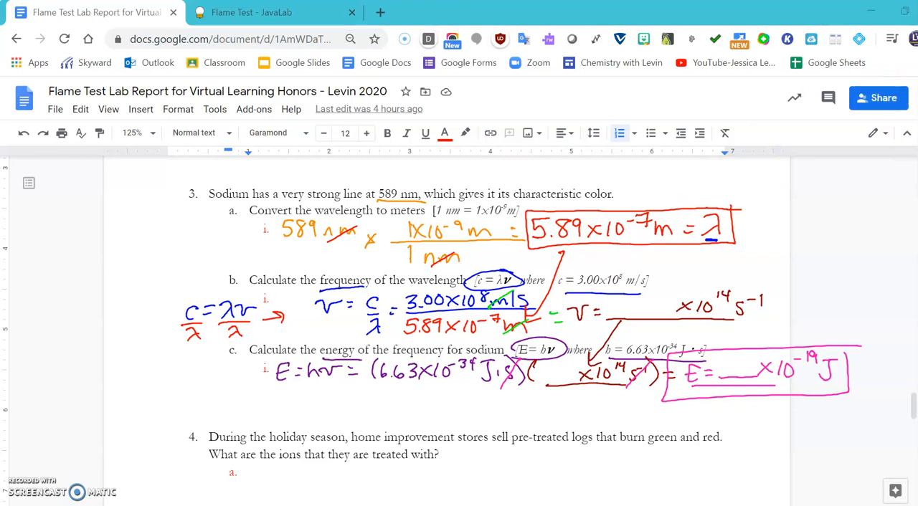
Scroll past questions 4 and 5 to the IX. Conclusion section and its template.
scroll("down", 3)
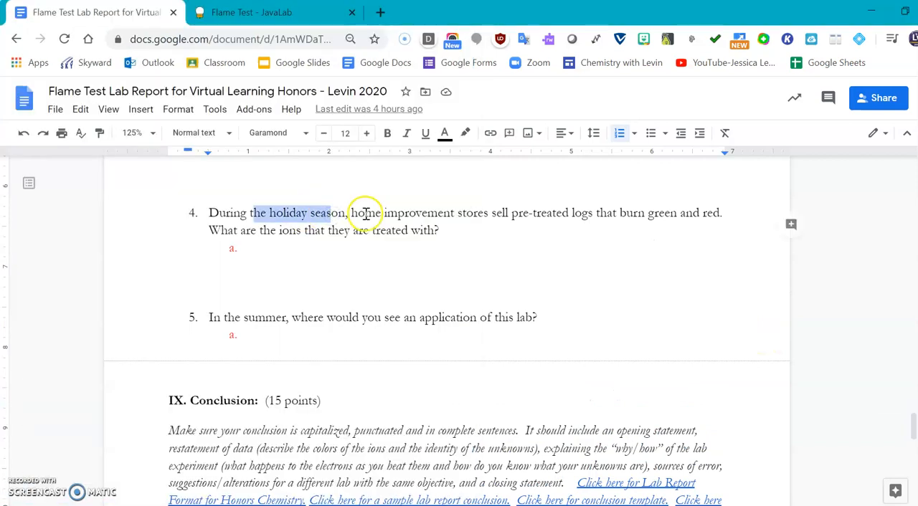
mouse_move(570, 215)
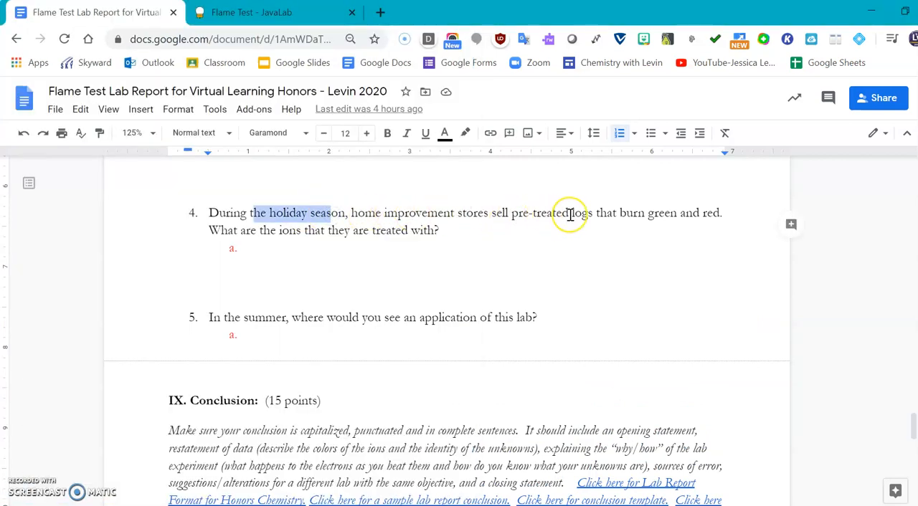
mouse_move(659, 212)
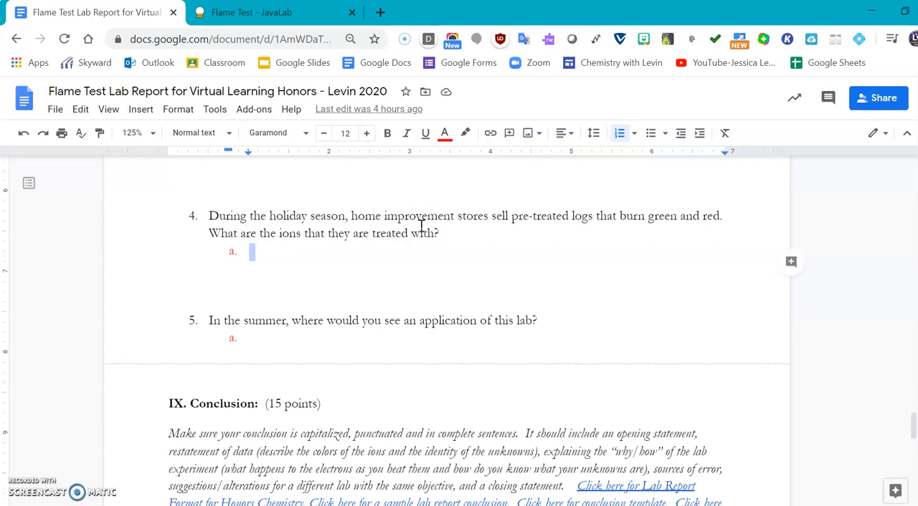
scroll("down", 3)
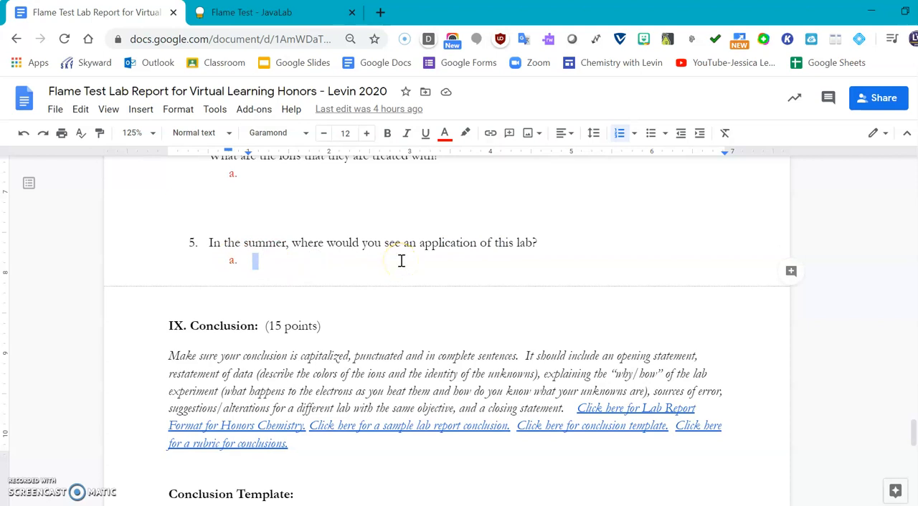
scroll("down", 3)
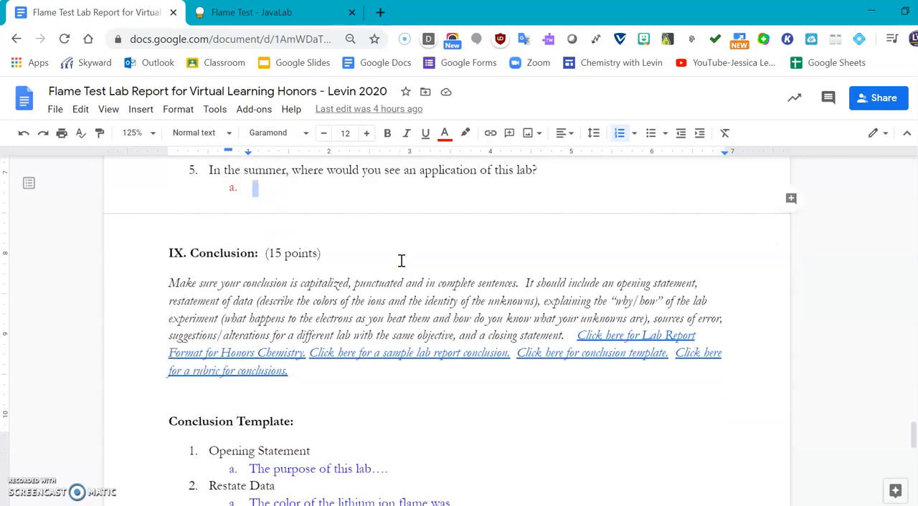
Scroll through the Conclusion instructions to the template outline, previewing the linked format and template documents.
scroll("down", 3)
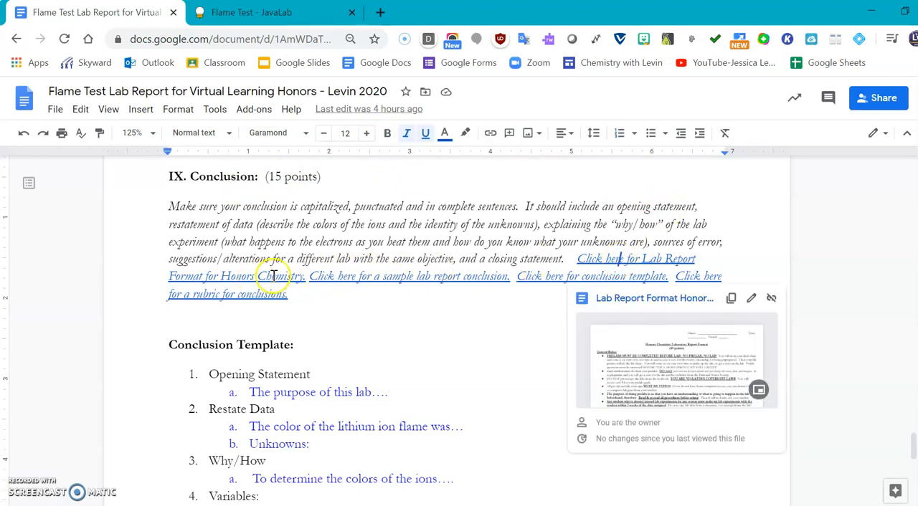
mouse_move(380, 276)
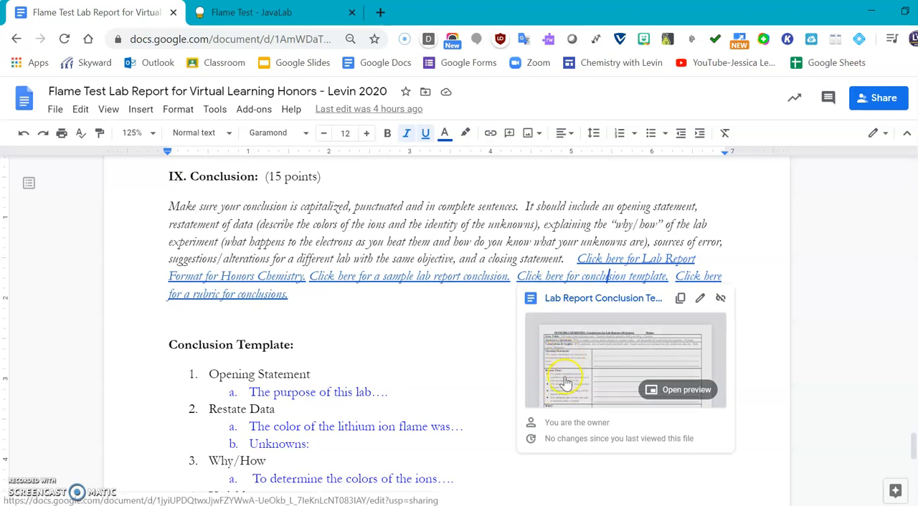
scroll("down", 3)
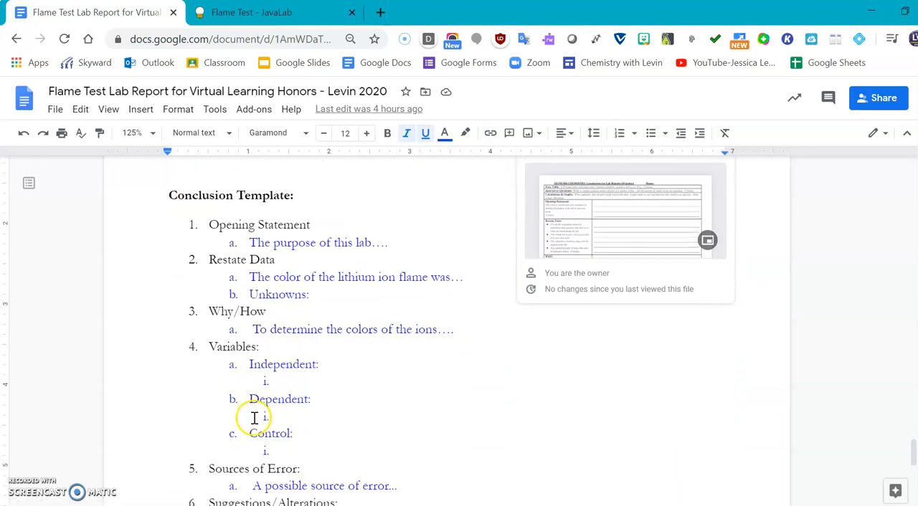
scroll("down", 3)
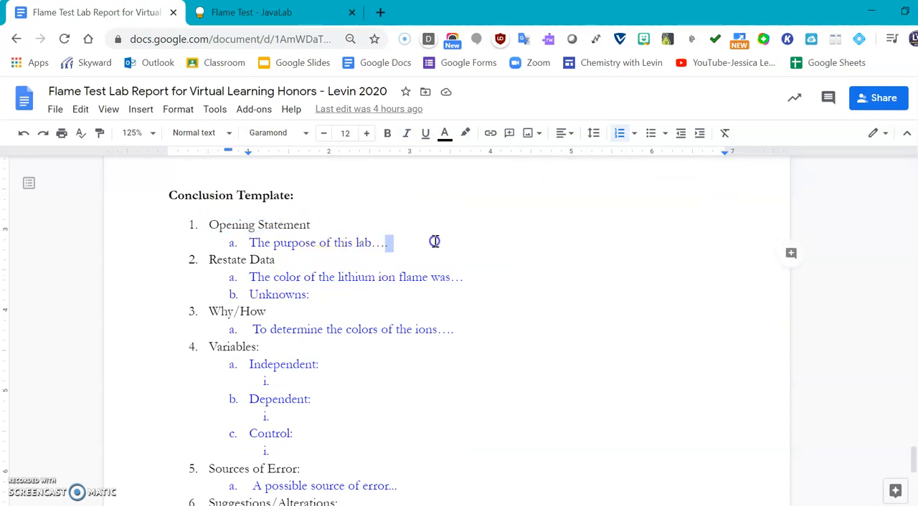
double_click(241, 259)
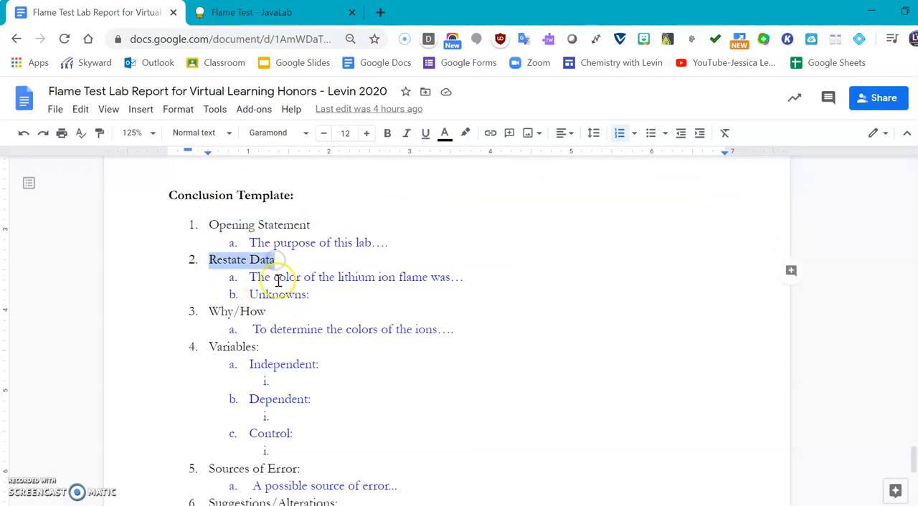
mouse_move(466, 277)
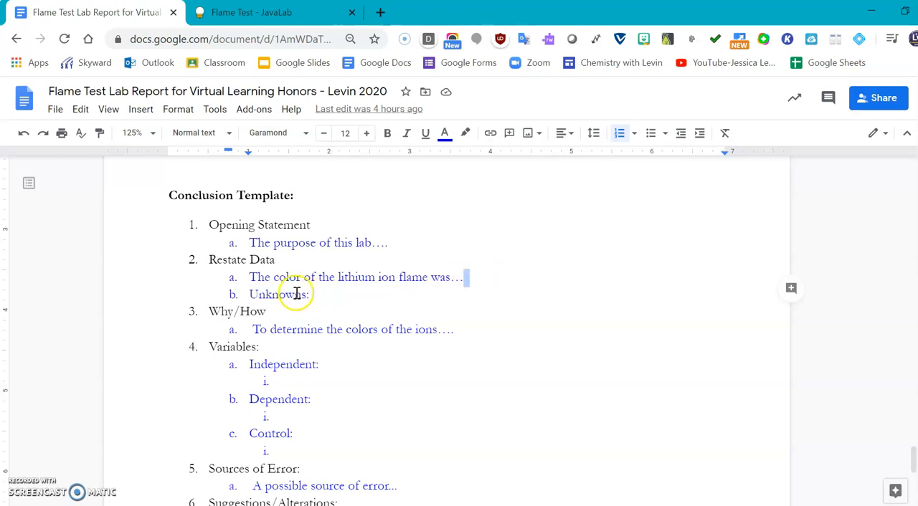
double_click(278, 294)
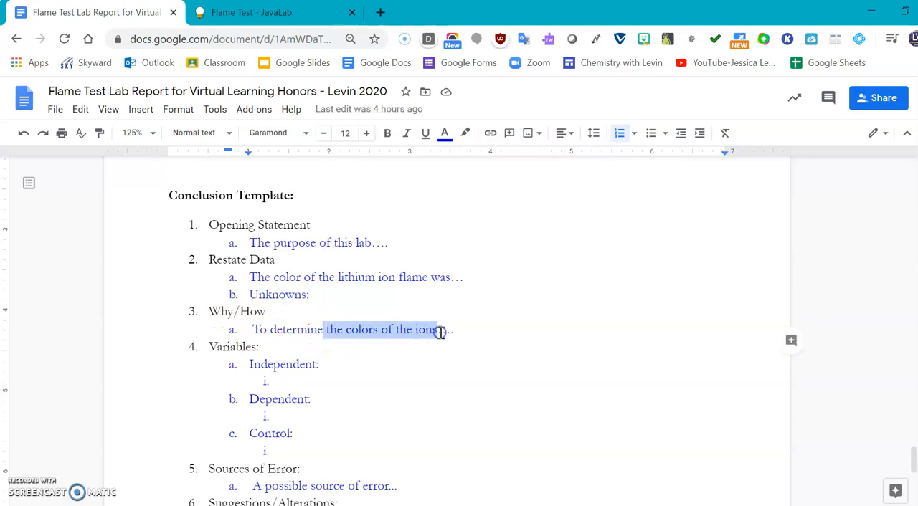
mouse_move(490, 298)
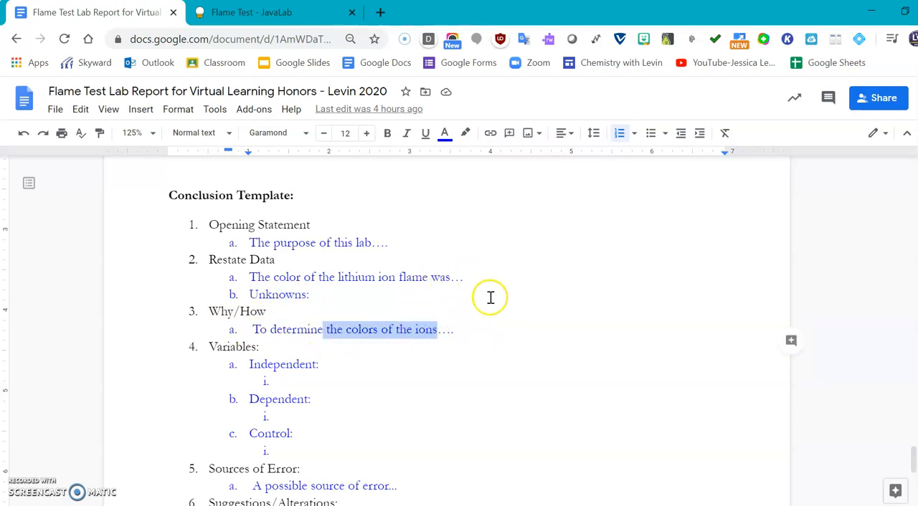
mouse_move(482, 329)
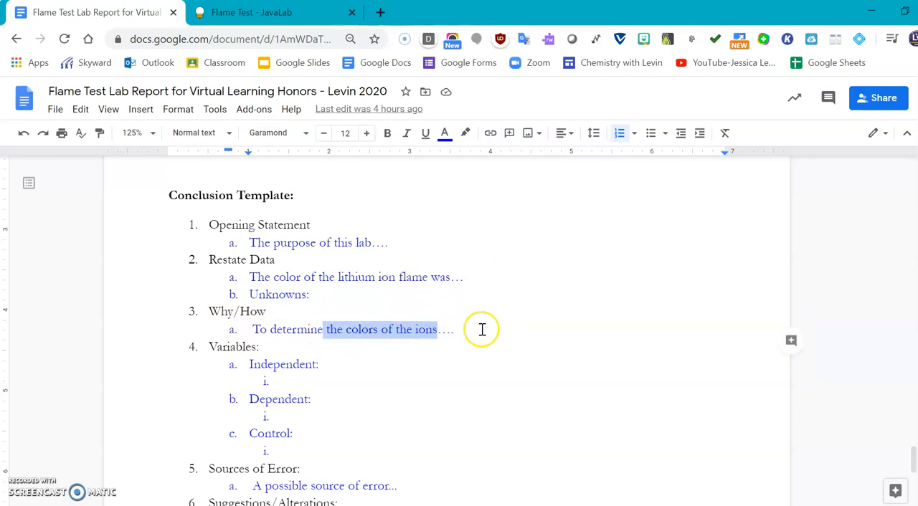
scroll("down", 3)
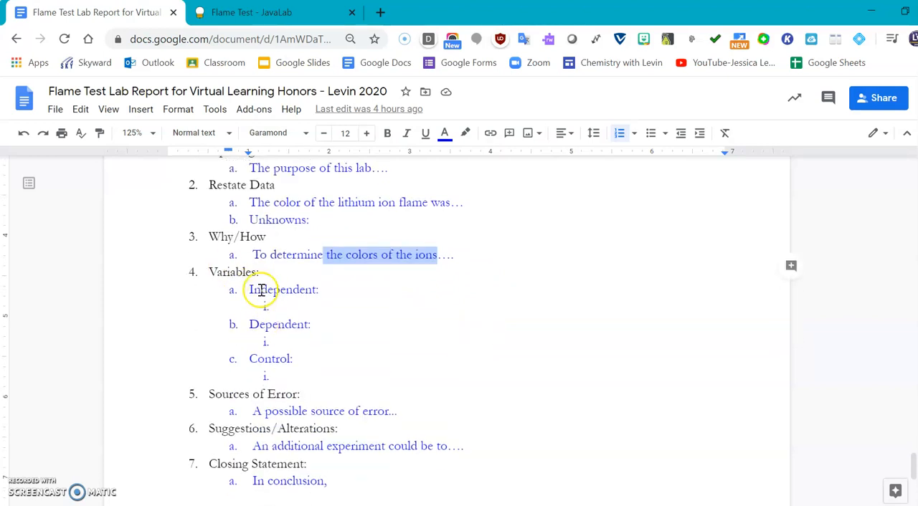
left_click_drag(261, 290, 336, 361)
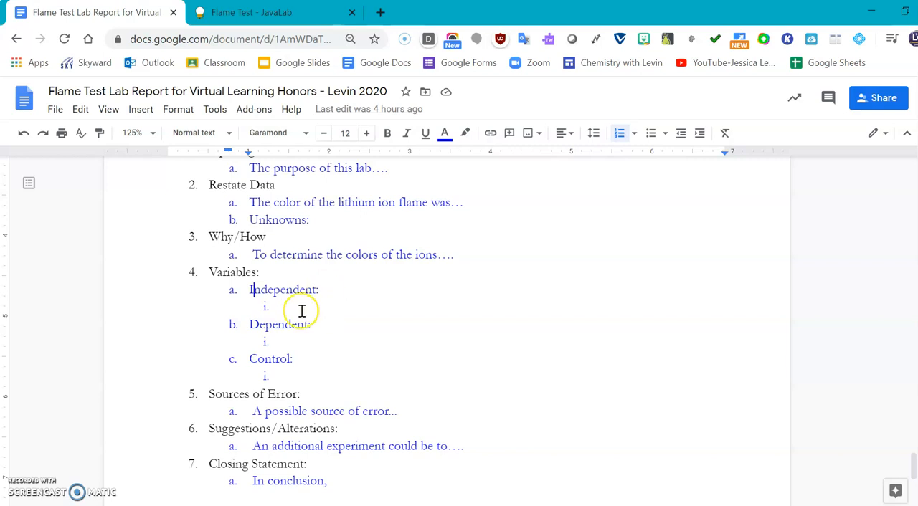
double_click(280, 324)
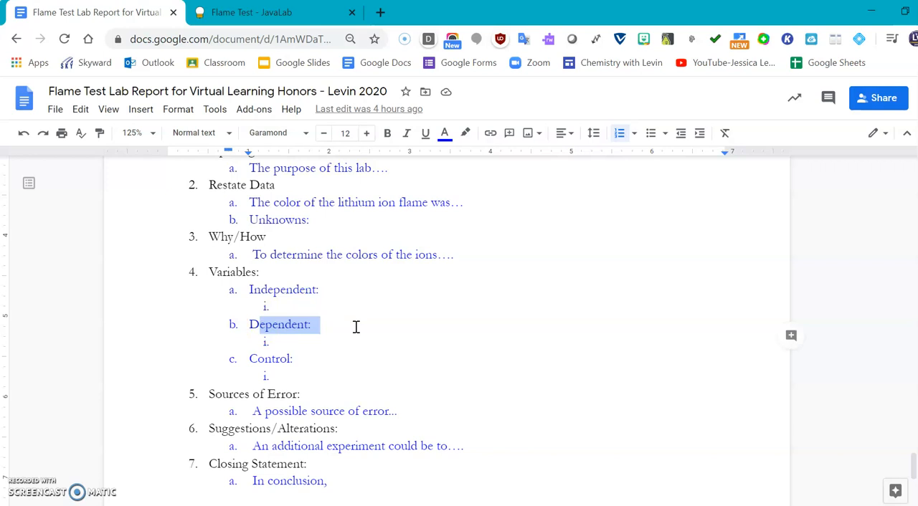
mouse_move(334, 328)
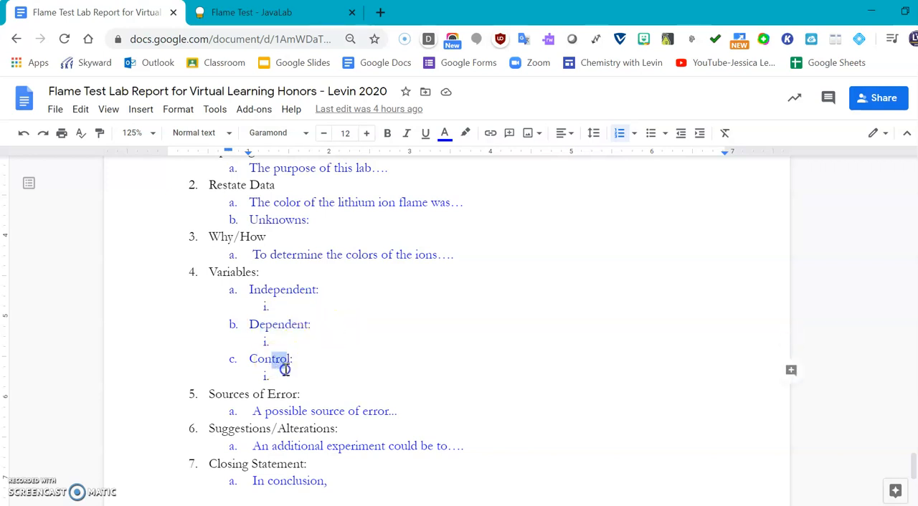
scroll("down", 3)
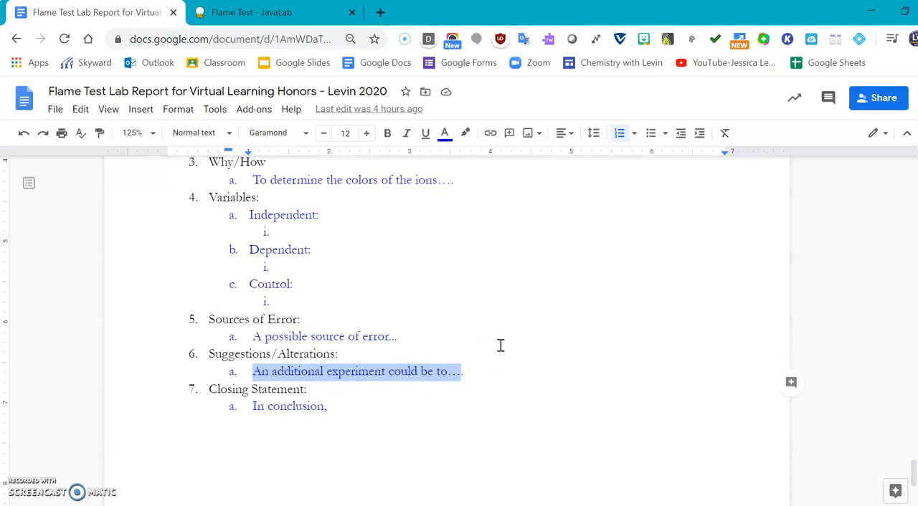
mouse_move(482, 373)
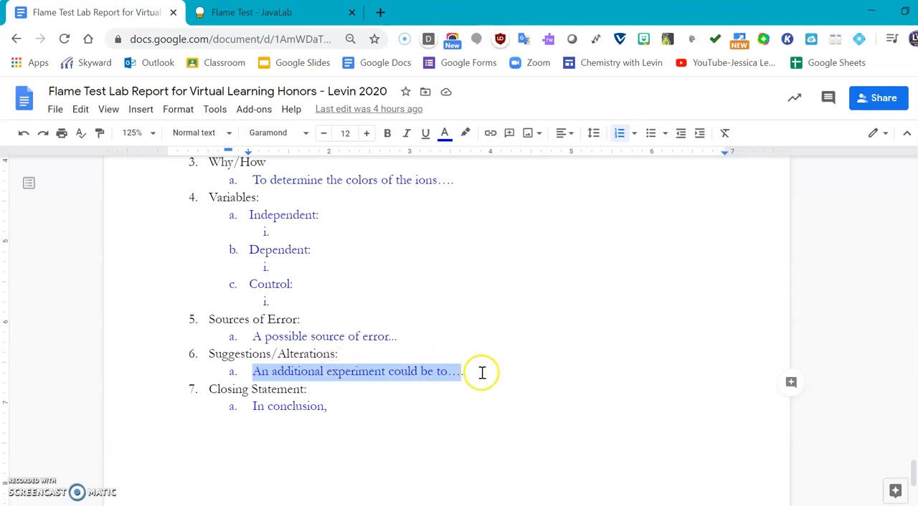
mouse_move(561, 372)
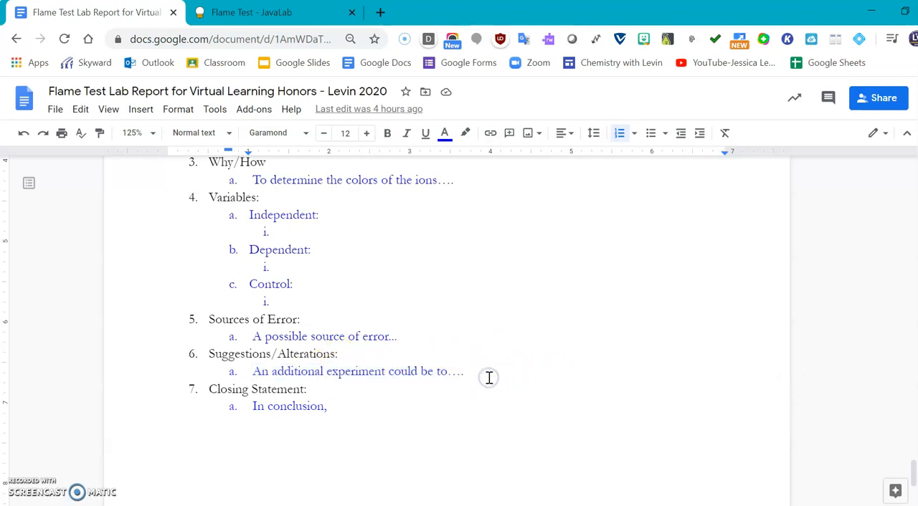
scroll("down", 3)
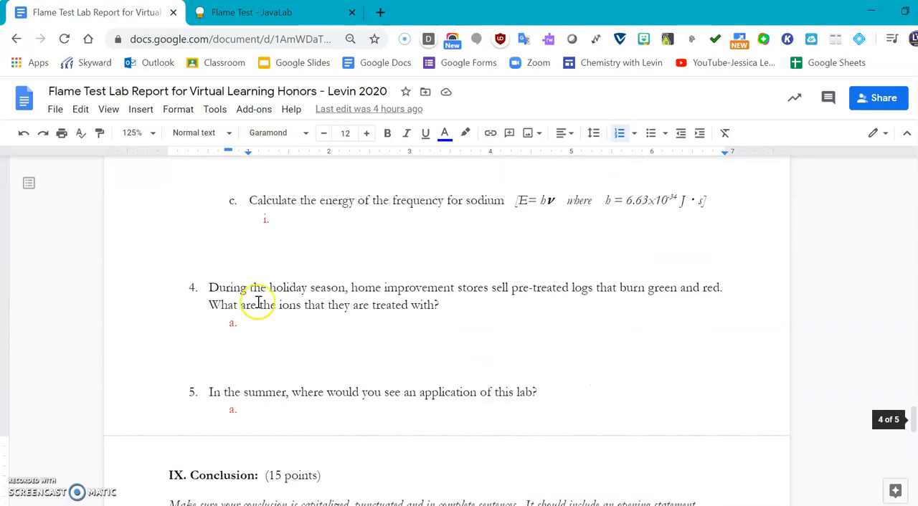
scroll("down", 3)
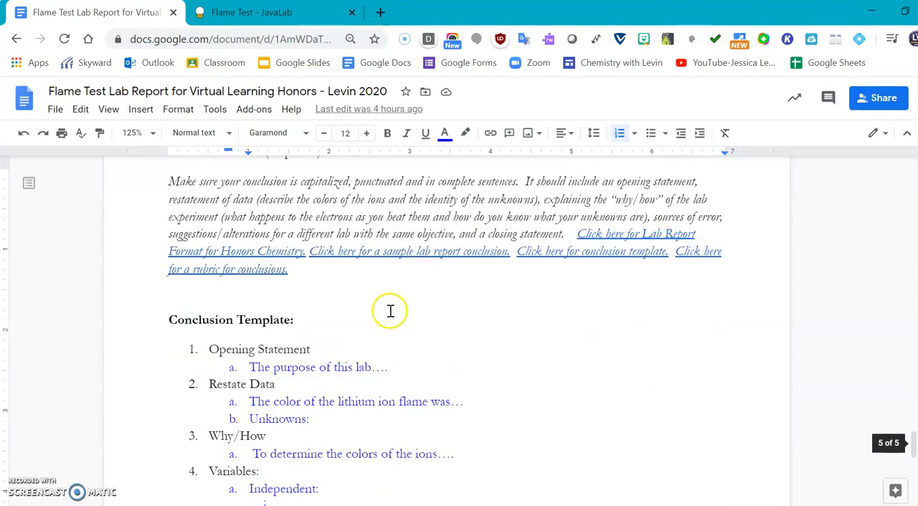
scroll("down", 3)
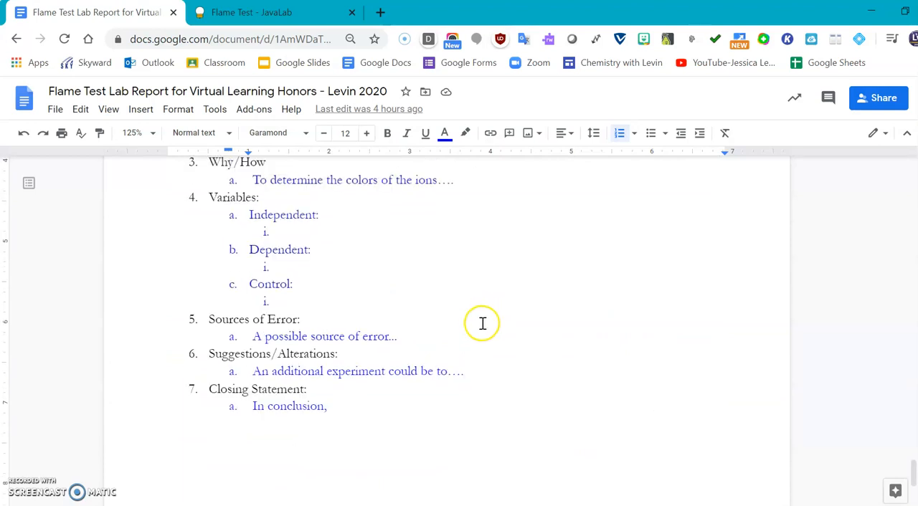
mouse_move(359, 403)
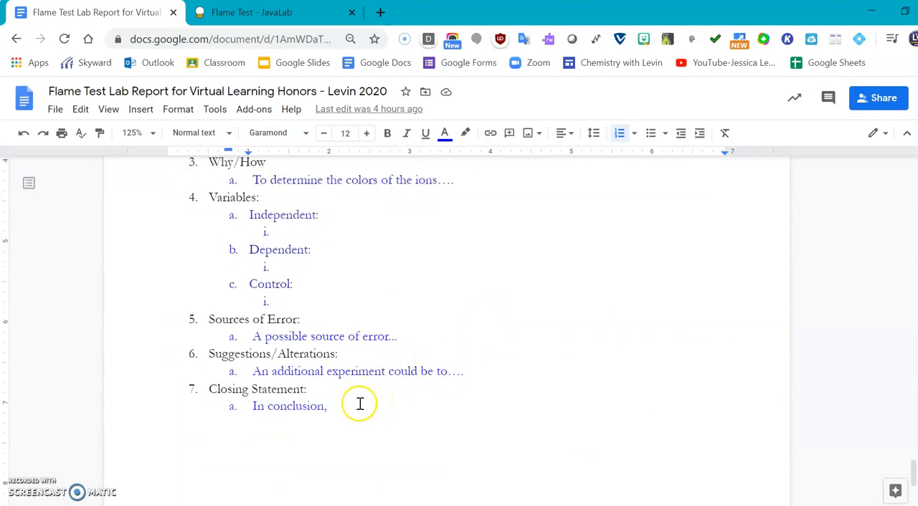
double_click(289, 406)
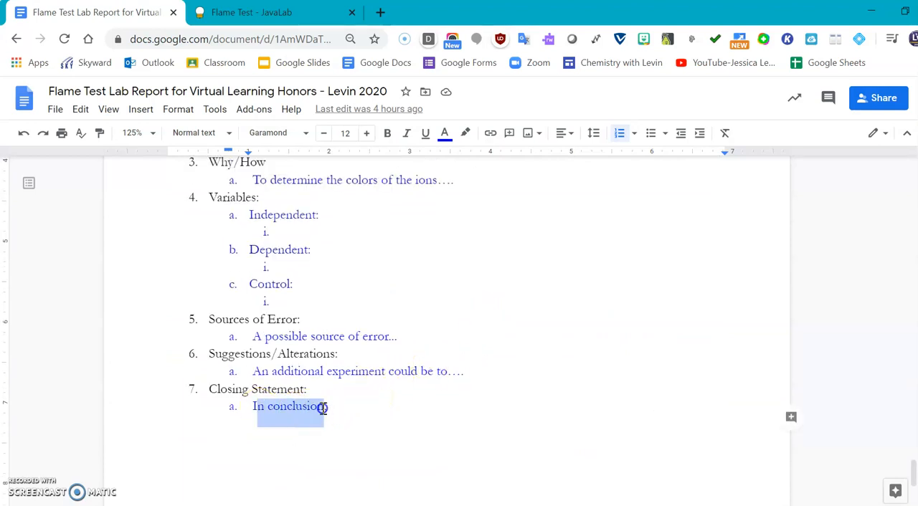